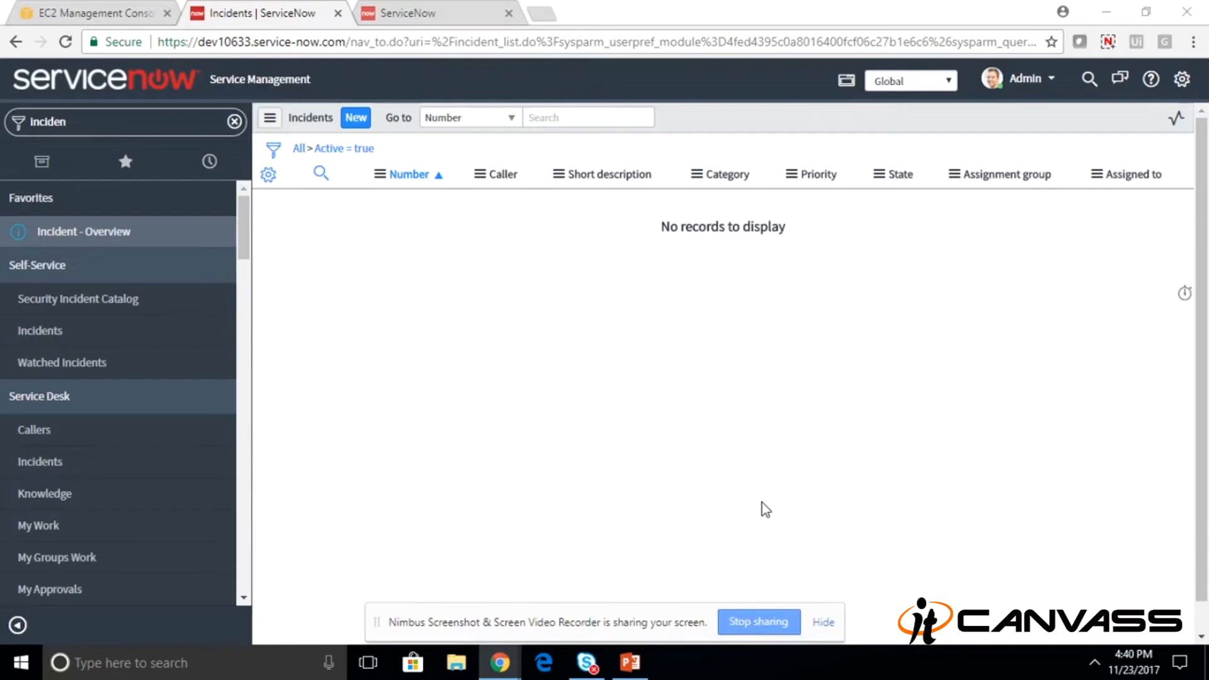
# - Present the Installing MID Server slide in PowerPoint, then leave the slide show
pyautogui.click(588, 118)
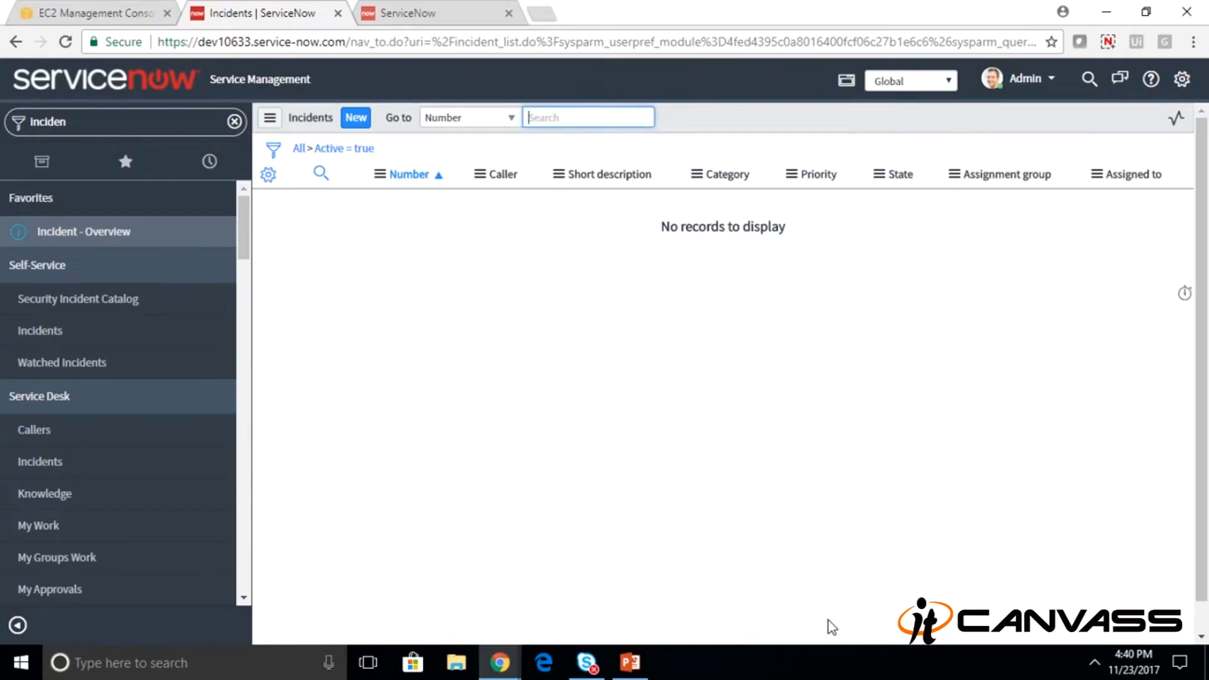
pyautogui.moveTo(744, 661)
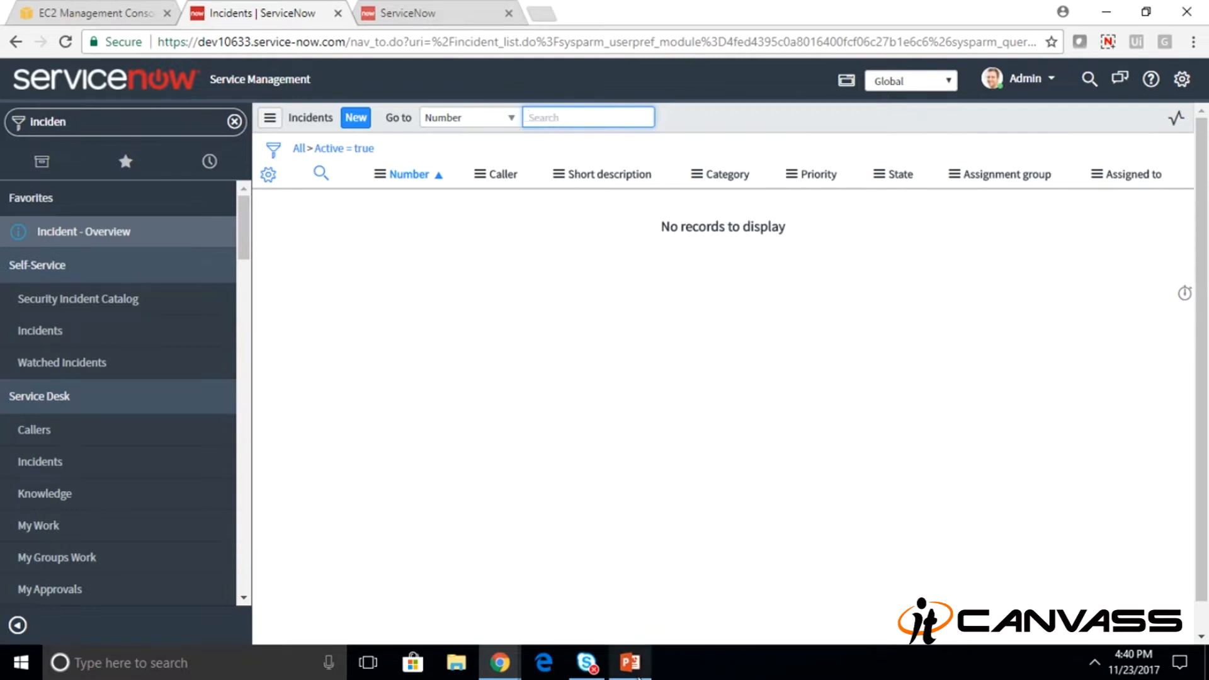
pyautogui.click(631, 662)
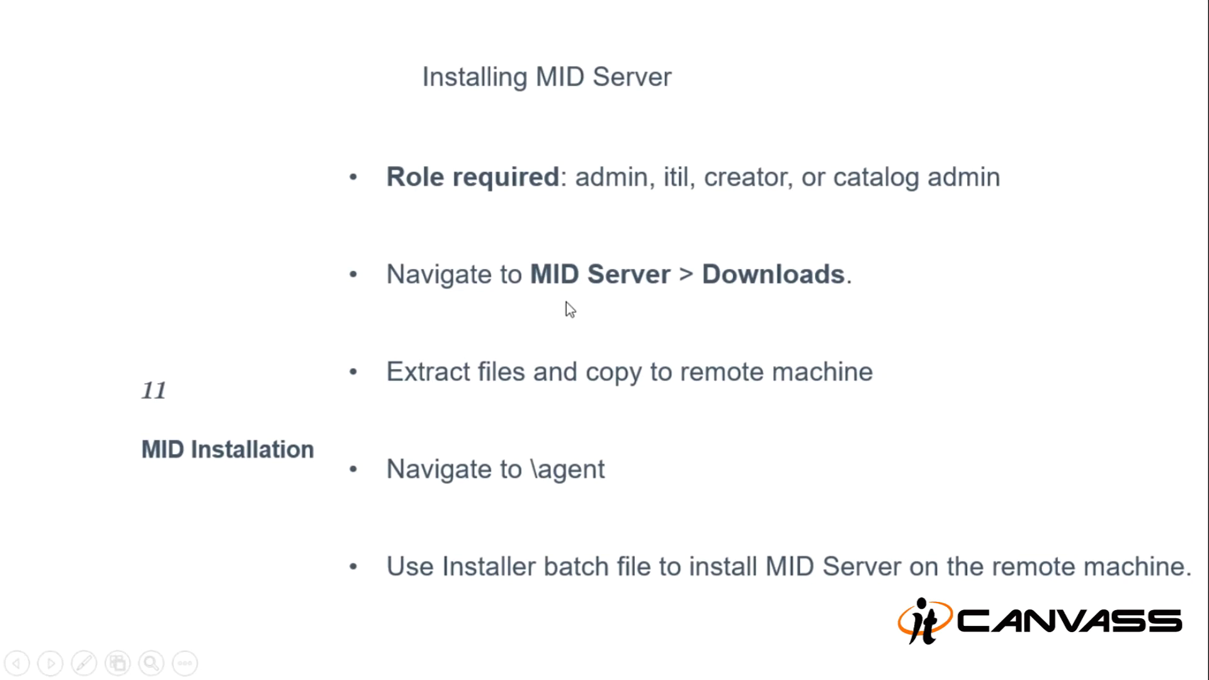
pyautogui.press('Escape')
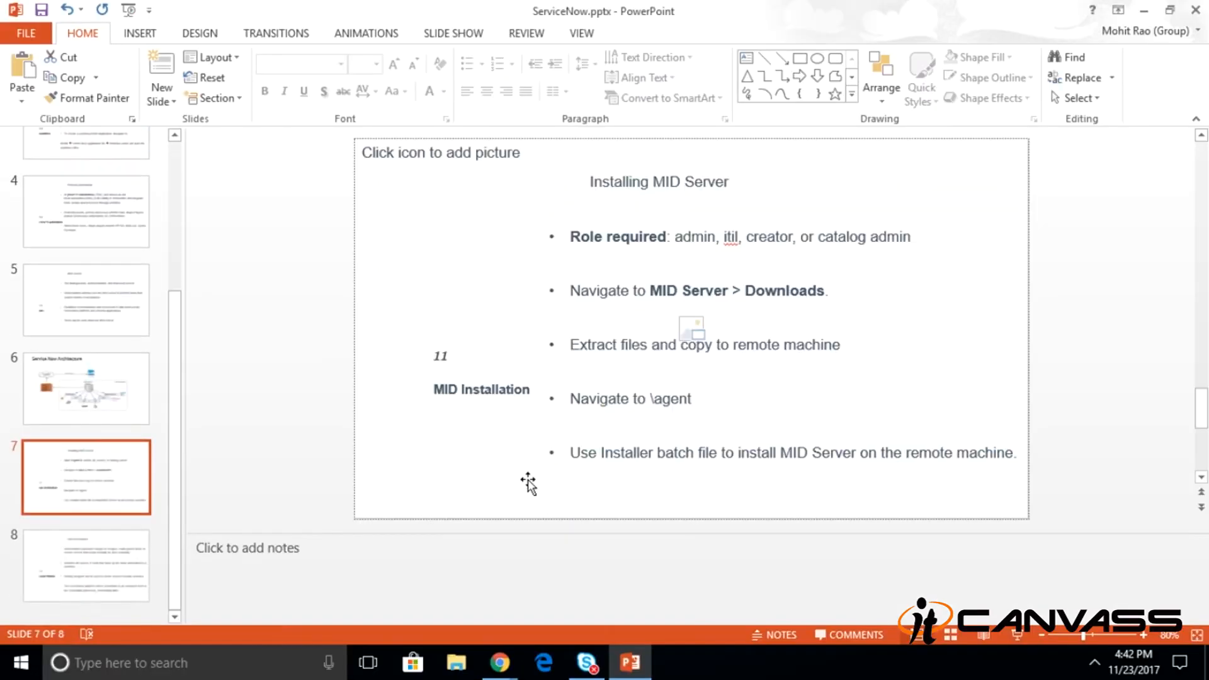
# - Filter the navigator for 'workflo' and open the Workflow Editor listing AutoHeal AWS
pyautogui.click(500, 663)
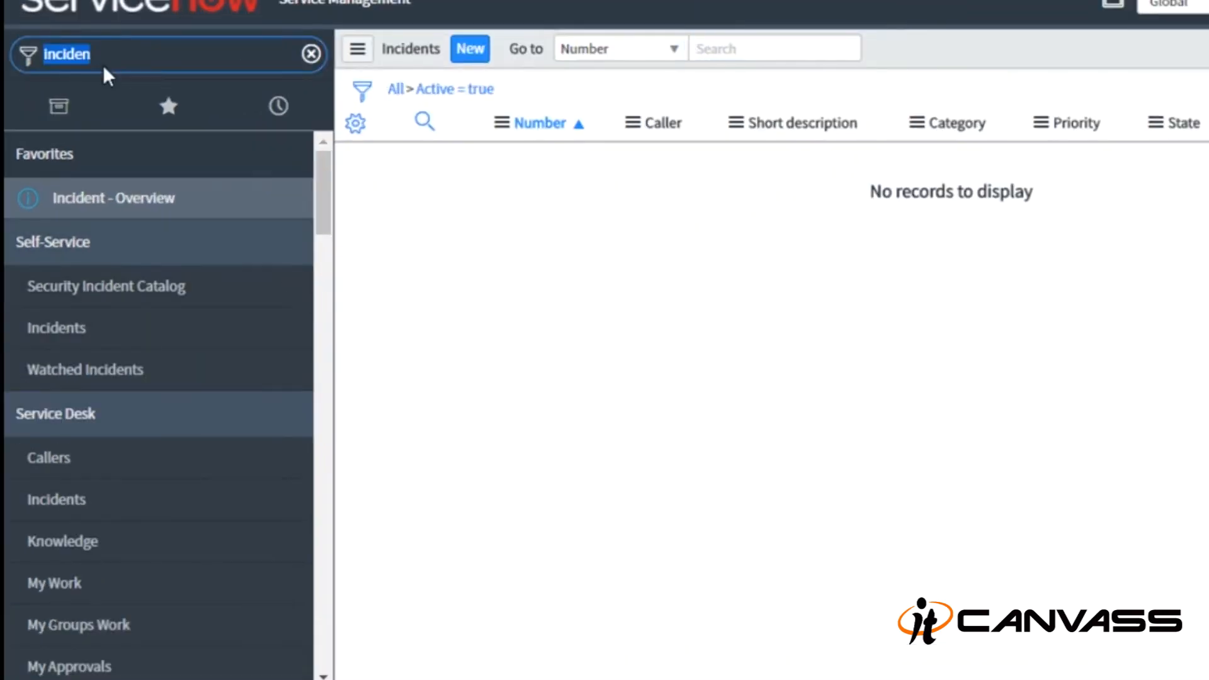
pyautogui.write('workflow ed')
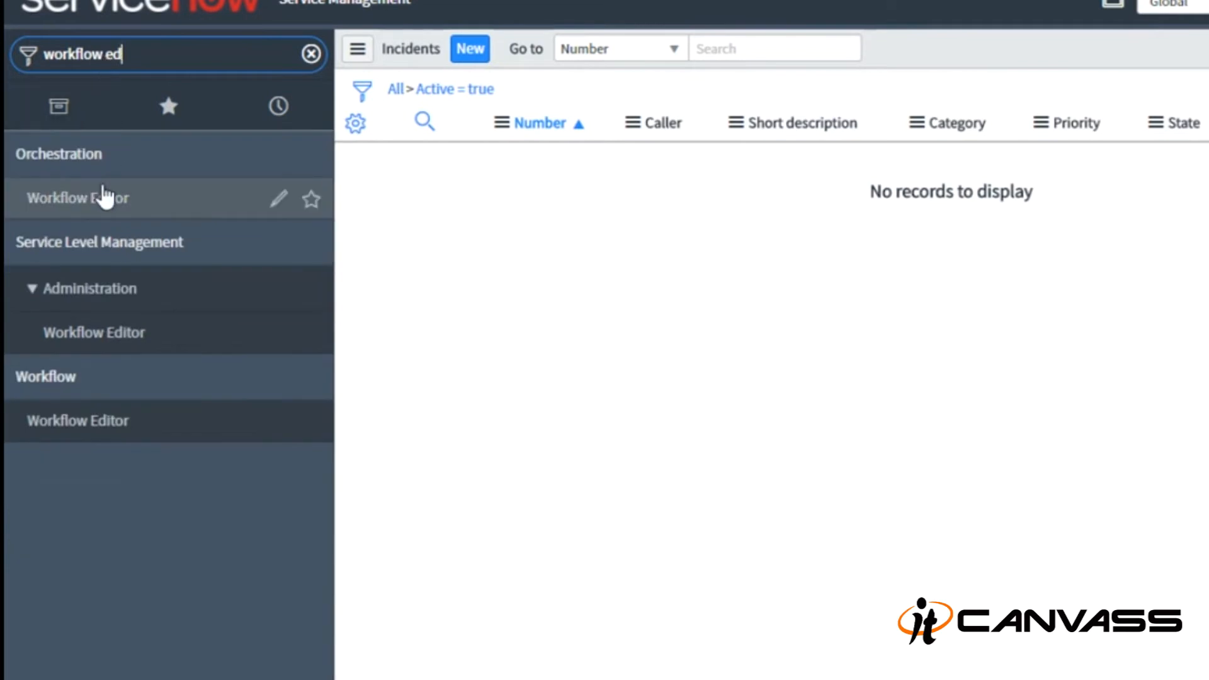
pyautogui.click(78, 198)
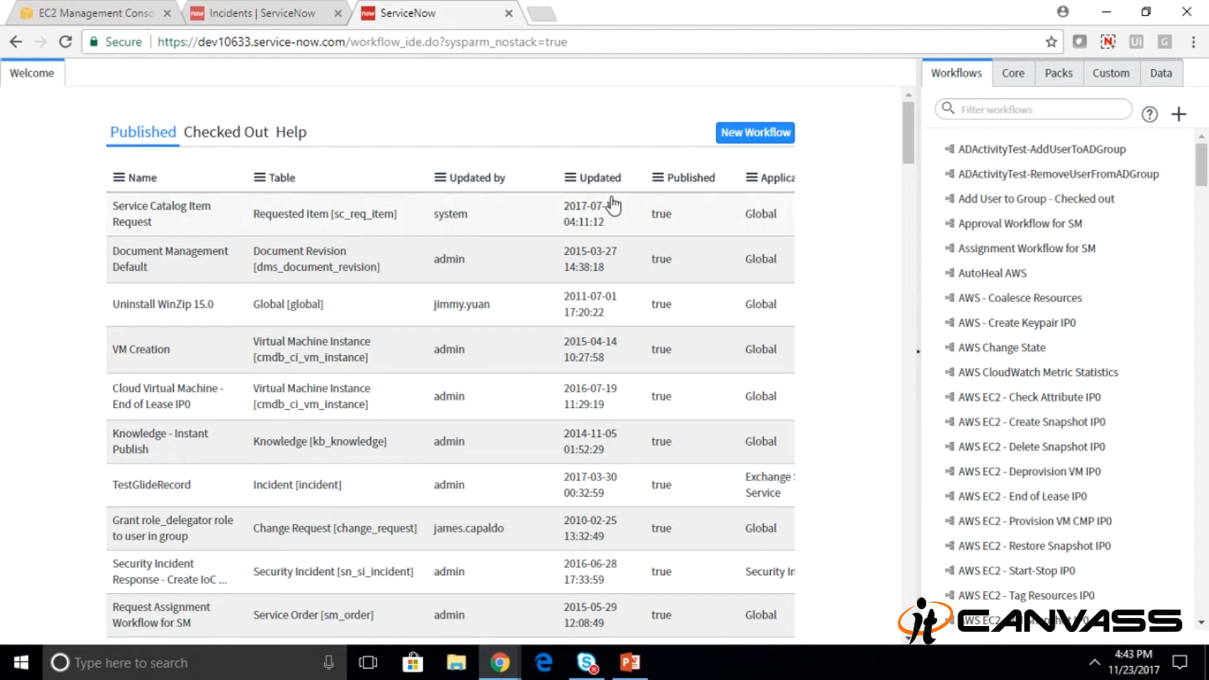
pyautogui.scroll(-3)
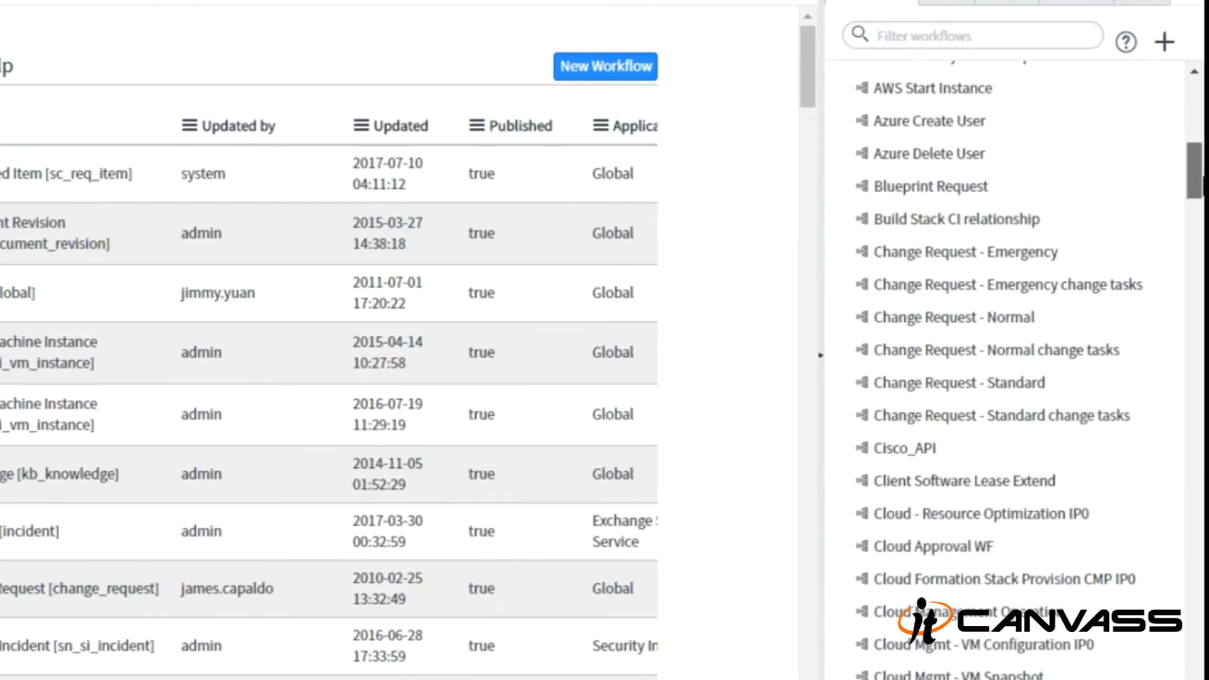
pyautogui.scroll(-3)
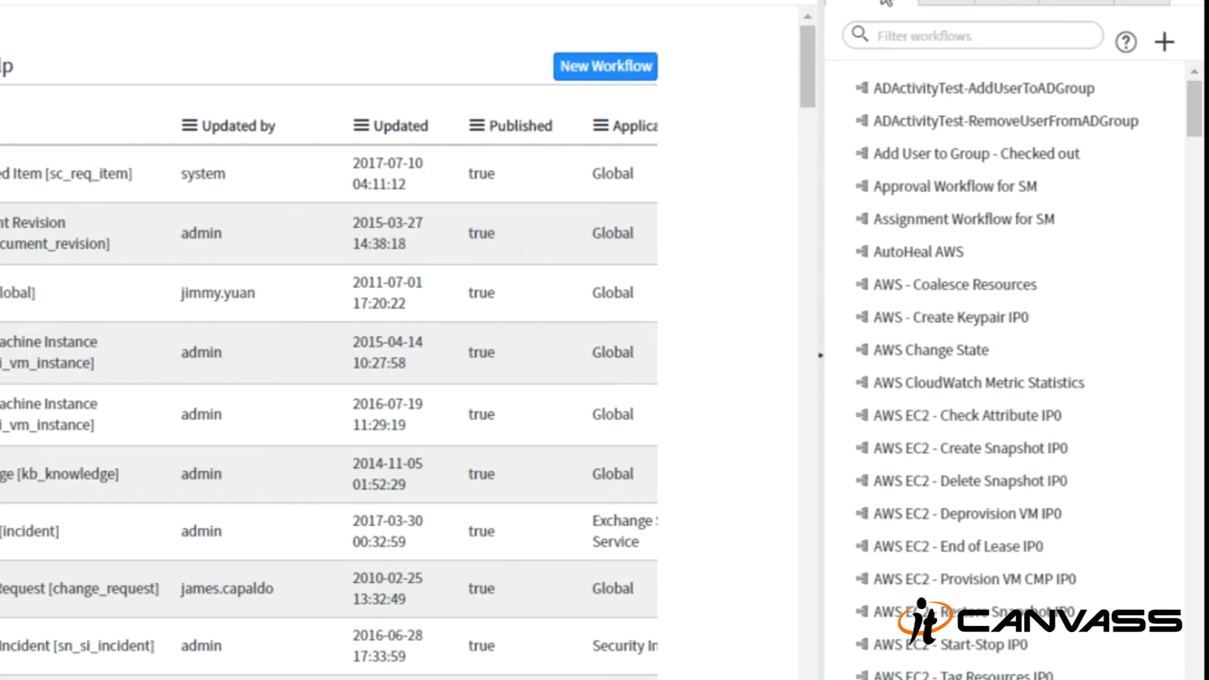
pyautogui.moveTo(926, 252)
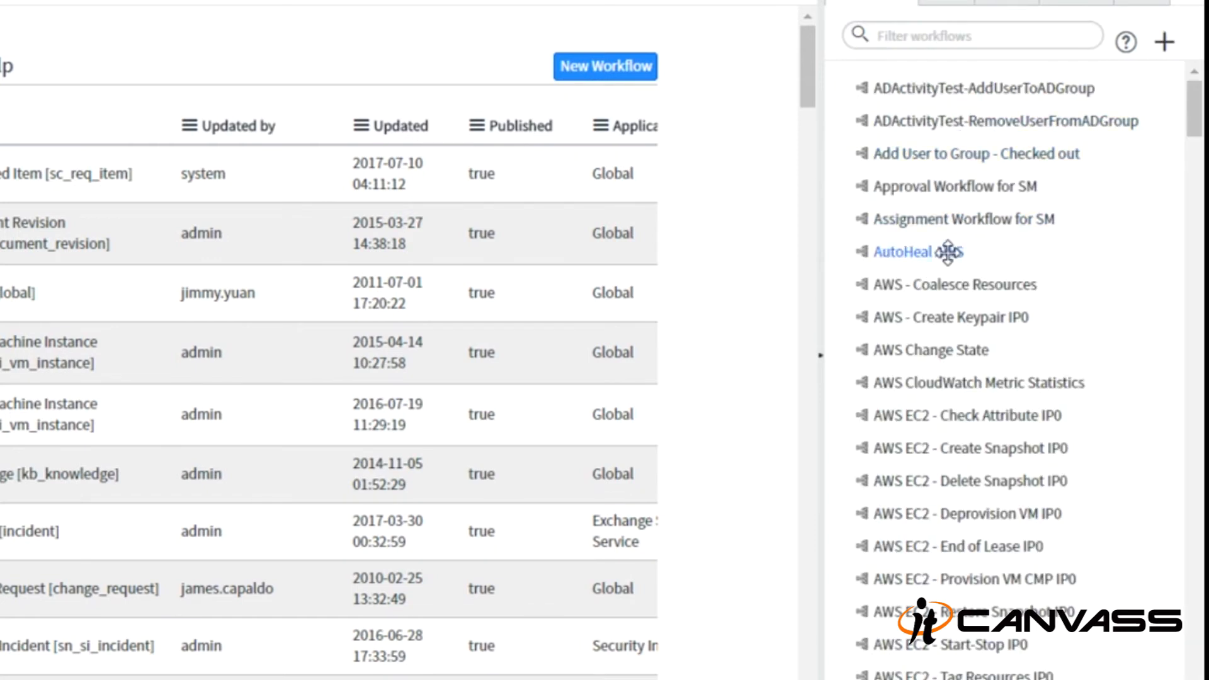
# - Load the AutoHeal AWS workflow on the canvas and browse the Core Activities, including Amazon EC2
pyautogui.click(917, 252)
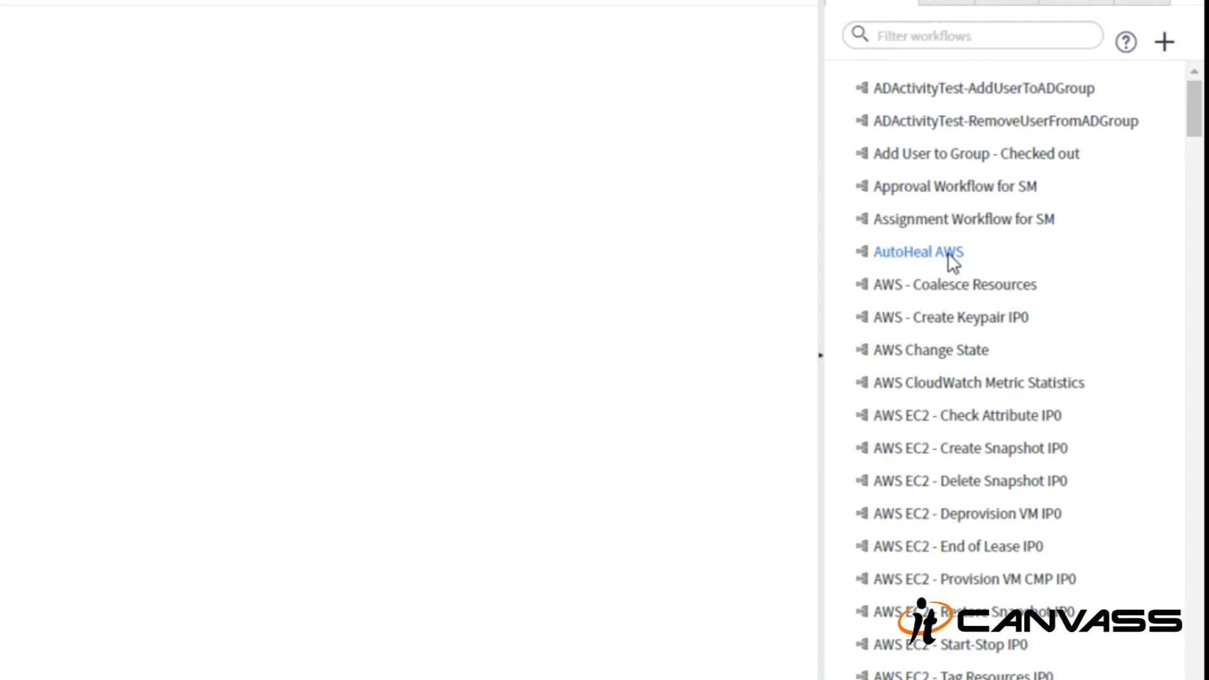
pyautogui.click(918, 252)
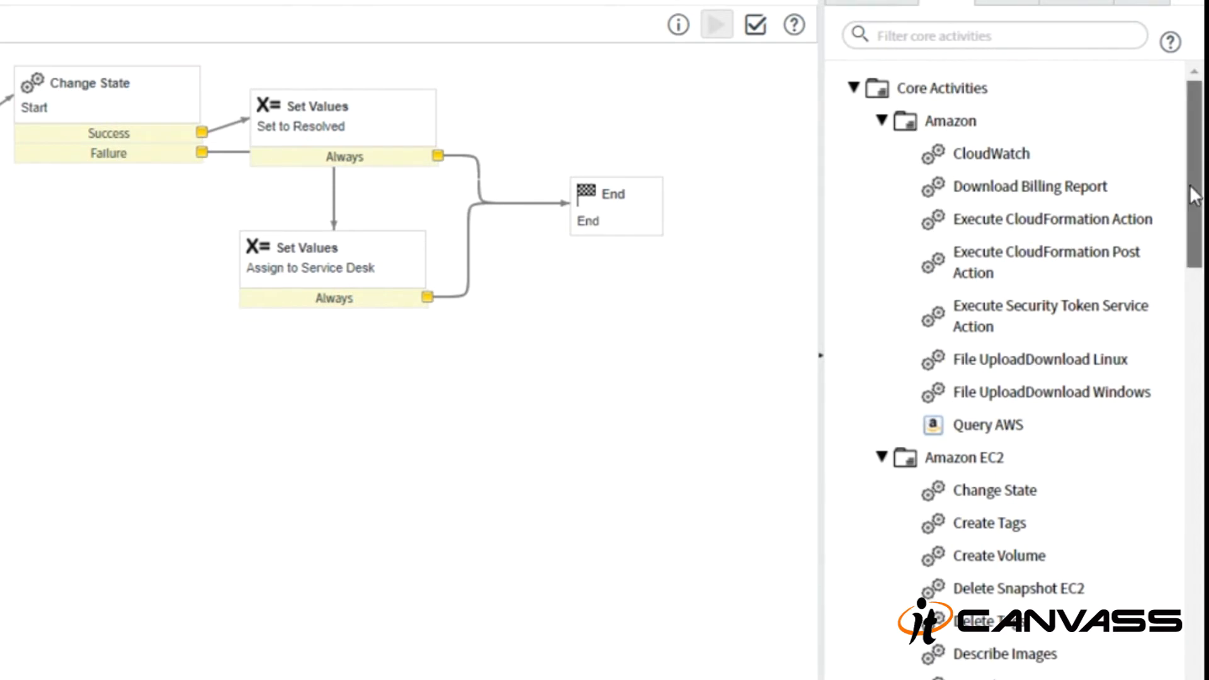
pyautogui.scroll(-3)
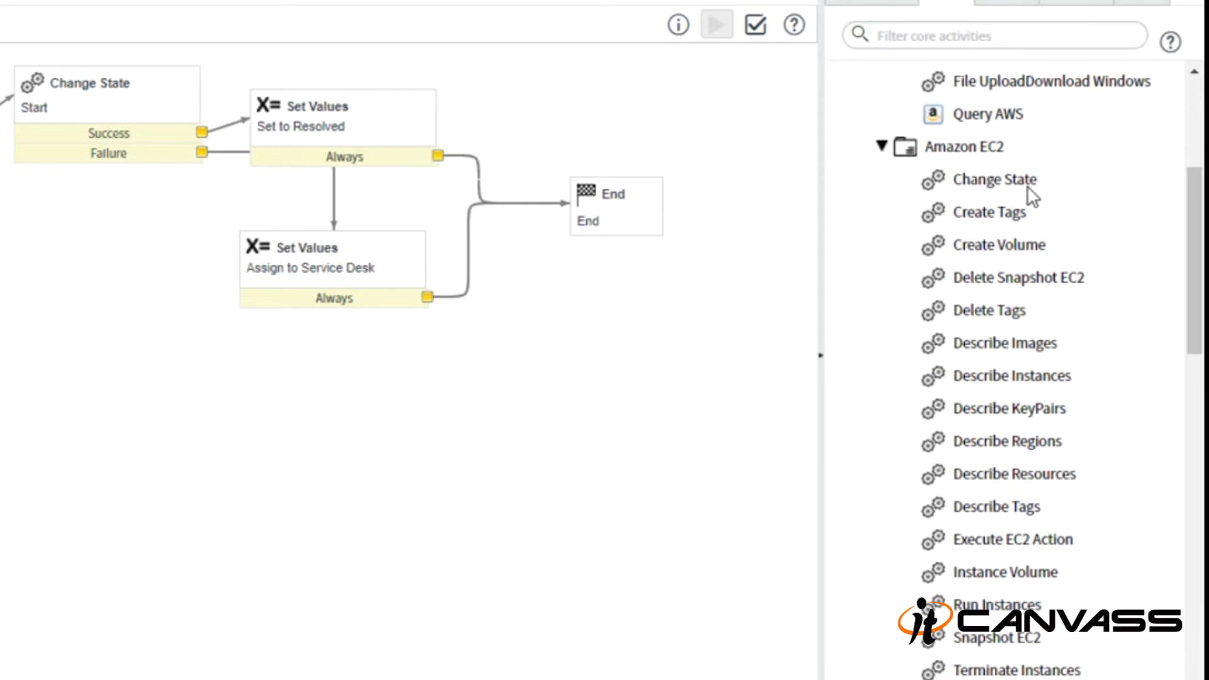
pyautogui.scroll(3)
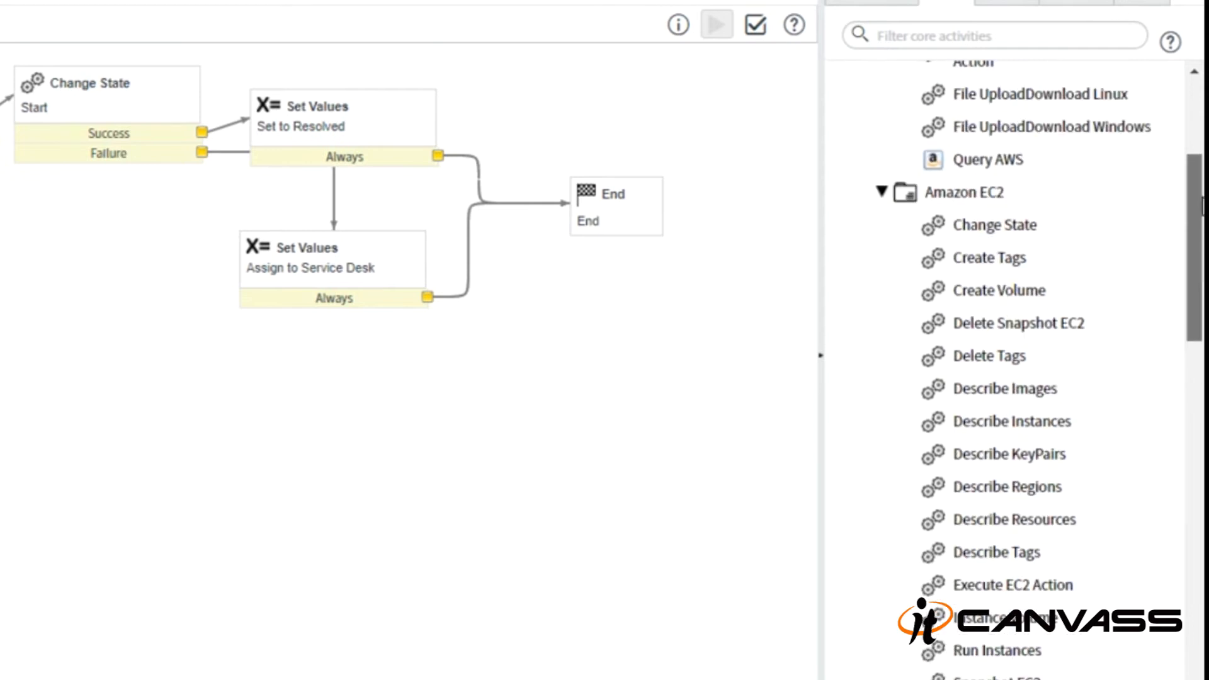
pyautogui.scroll(-3)
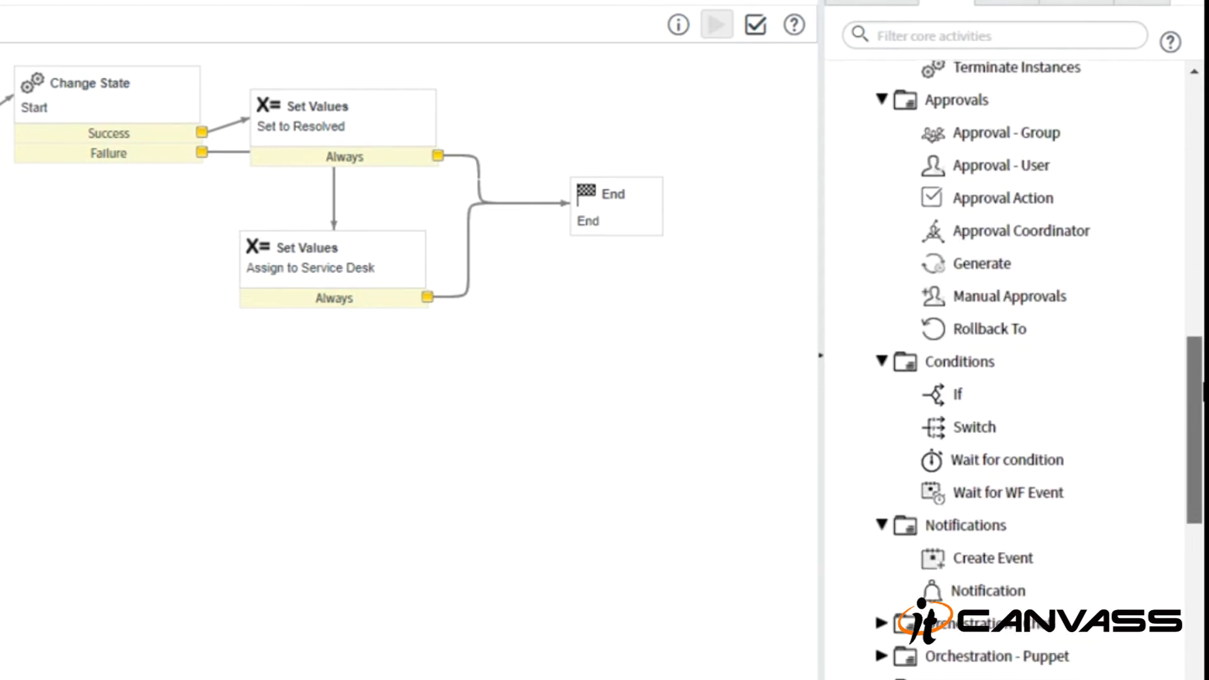
pyautogui.scroll(-3)
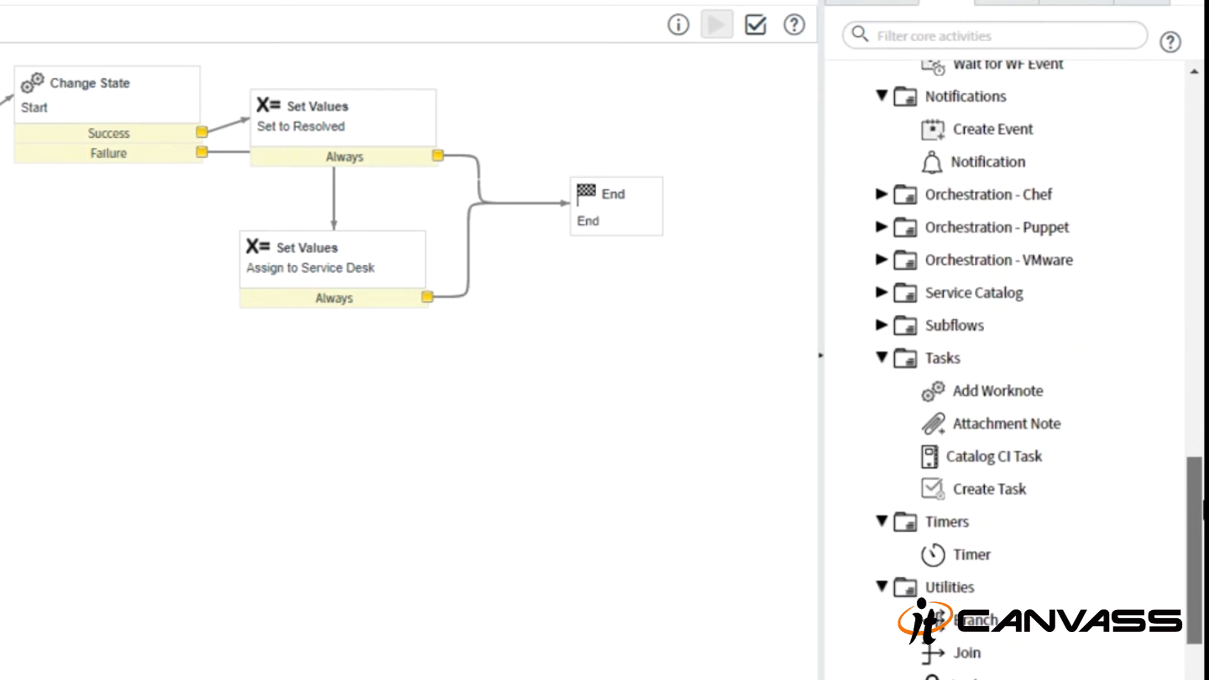
pyautogui.scroll(-3)
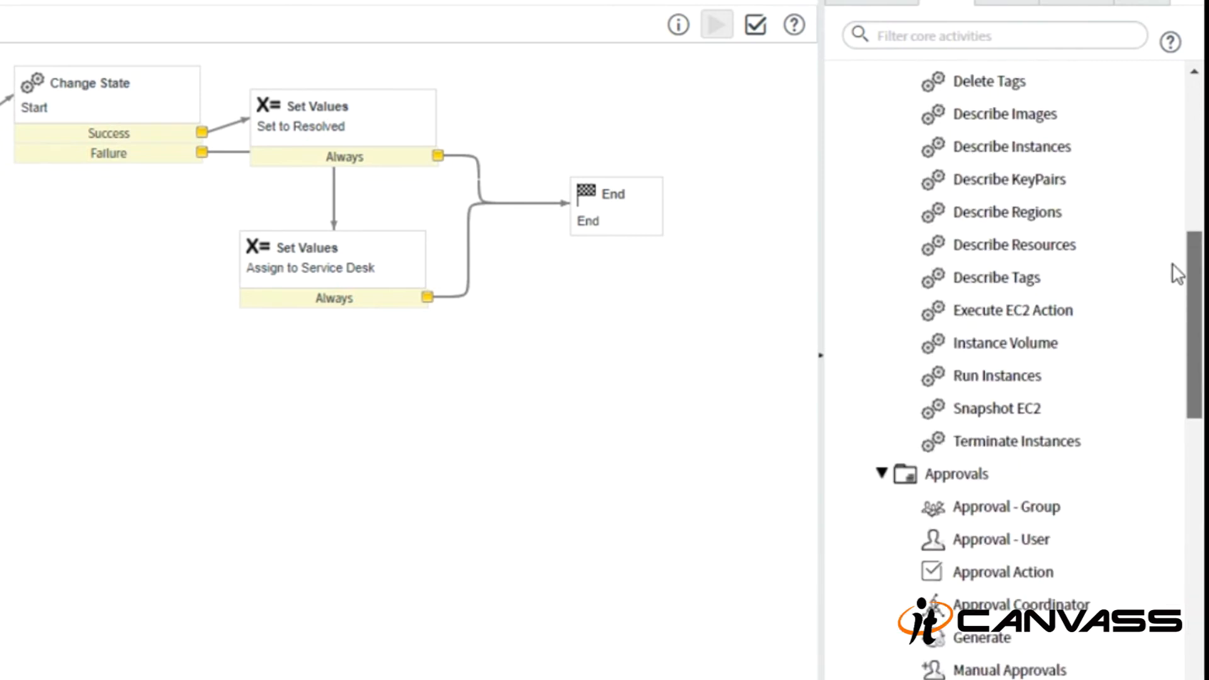
# - Browse the Orchestration Packs tree, then show the custom activity types list
pyautogui.scroll(3)
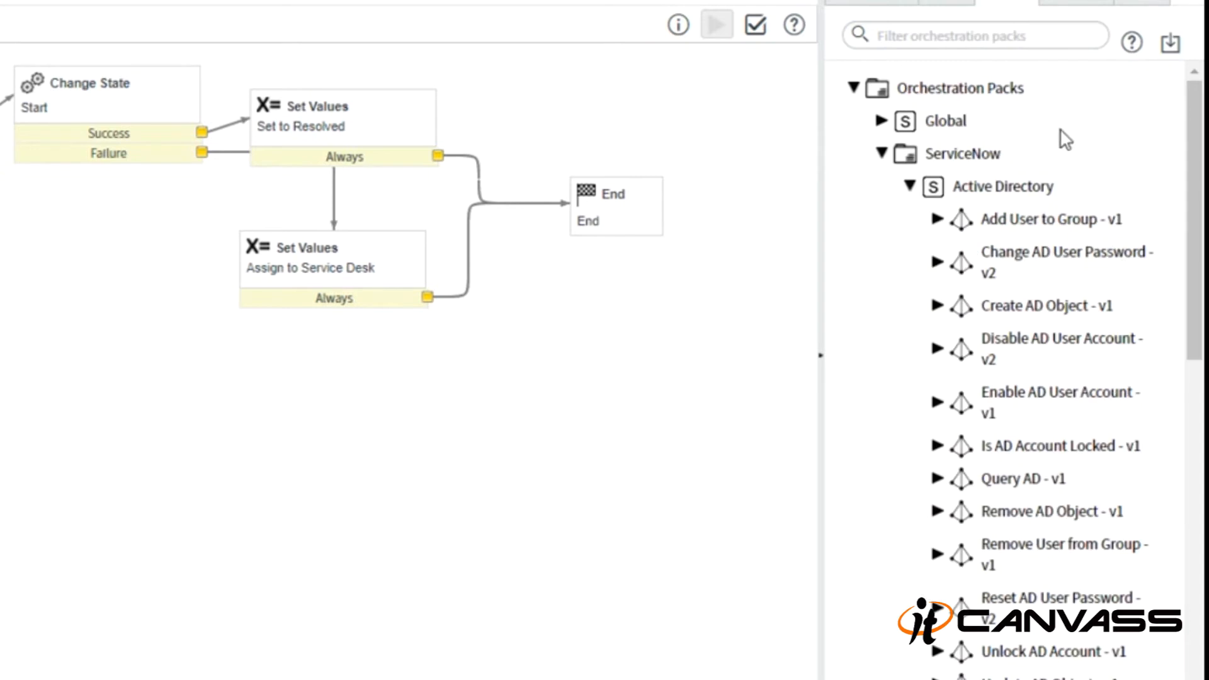
pyautogui.moveTo(914, 203)
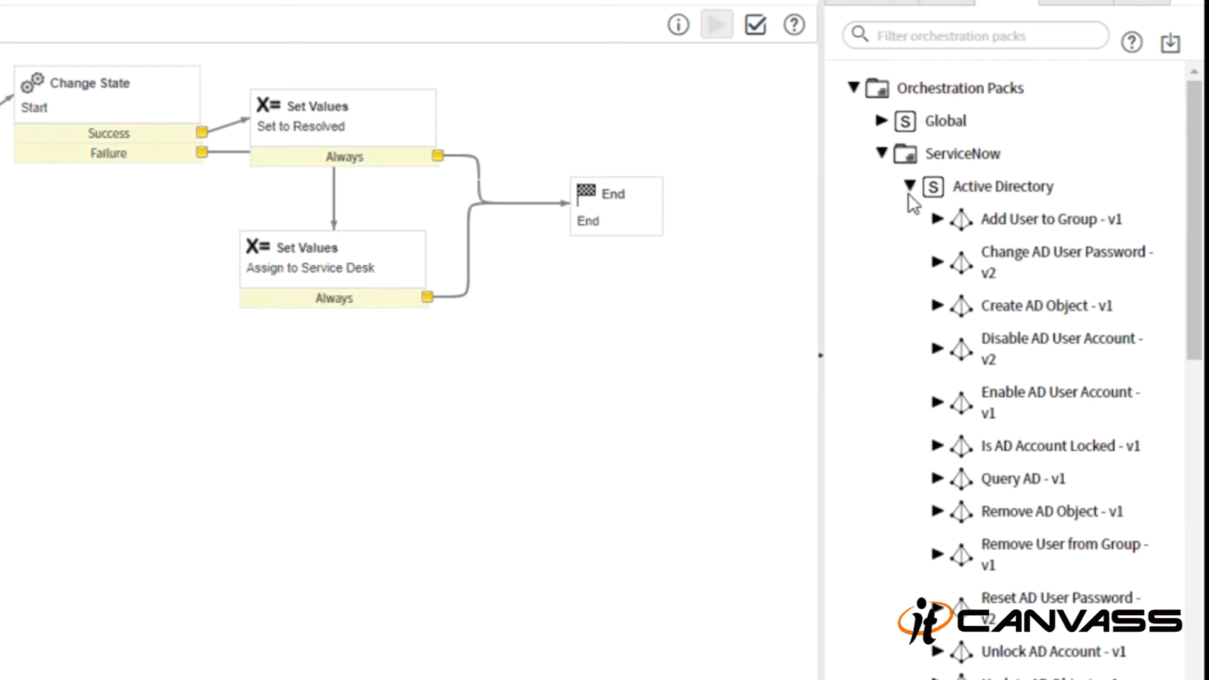
pyautogui.moveTo(1021, 204)
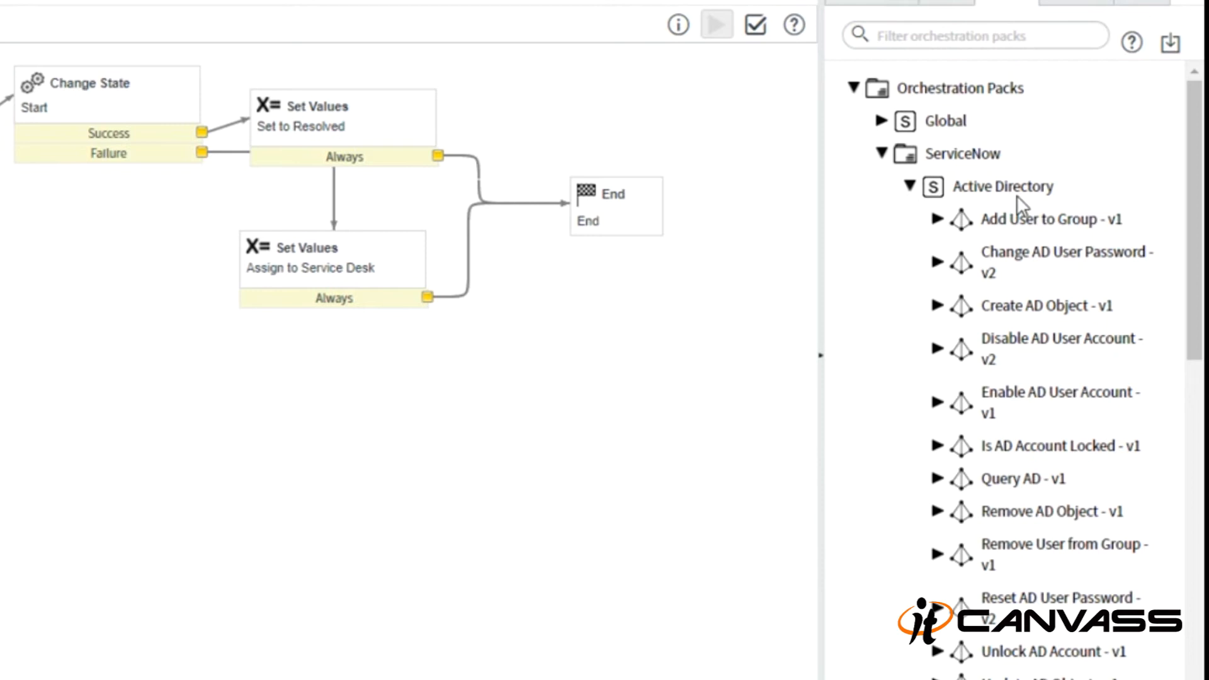
pyautogui.moveTo(1126, 234)
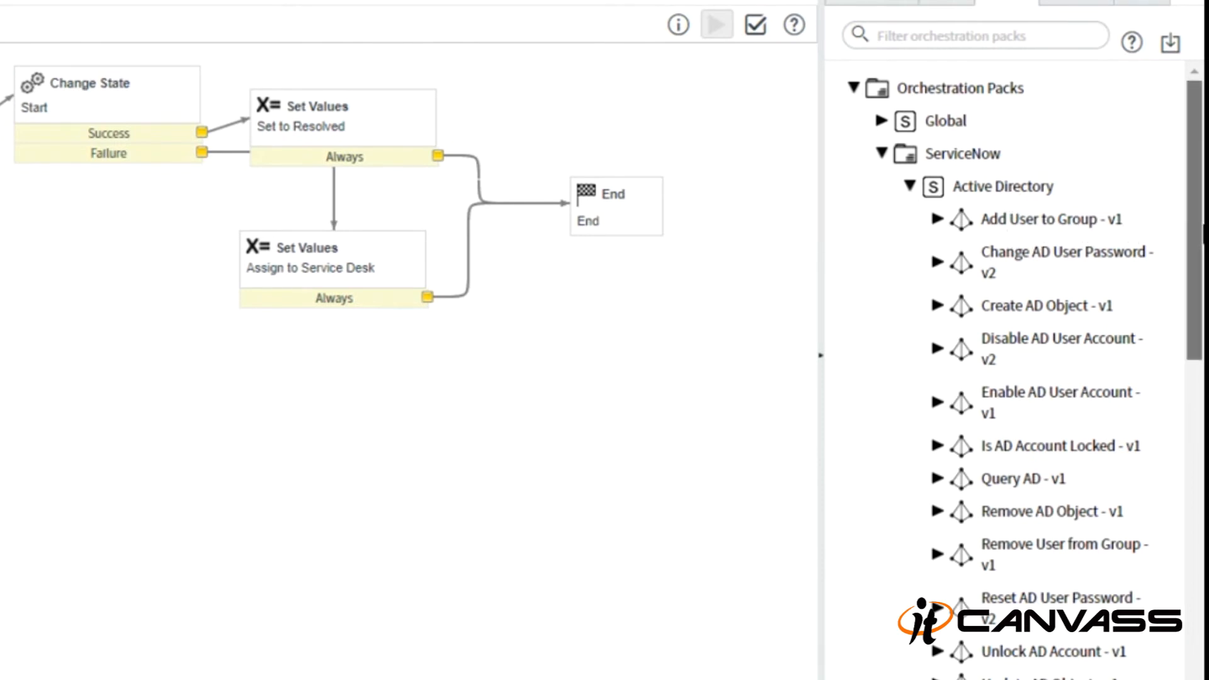
pyautogui.scroll(-3)
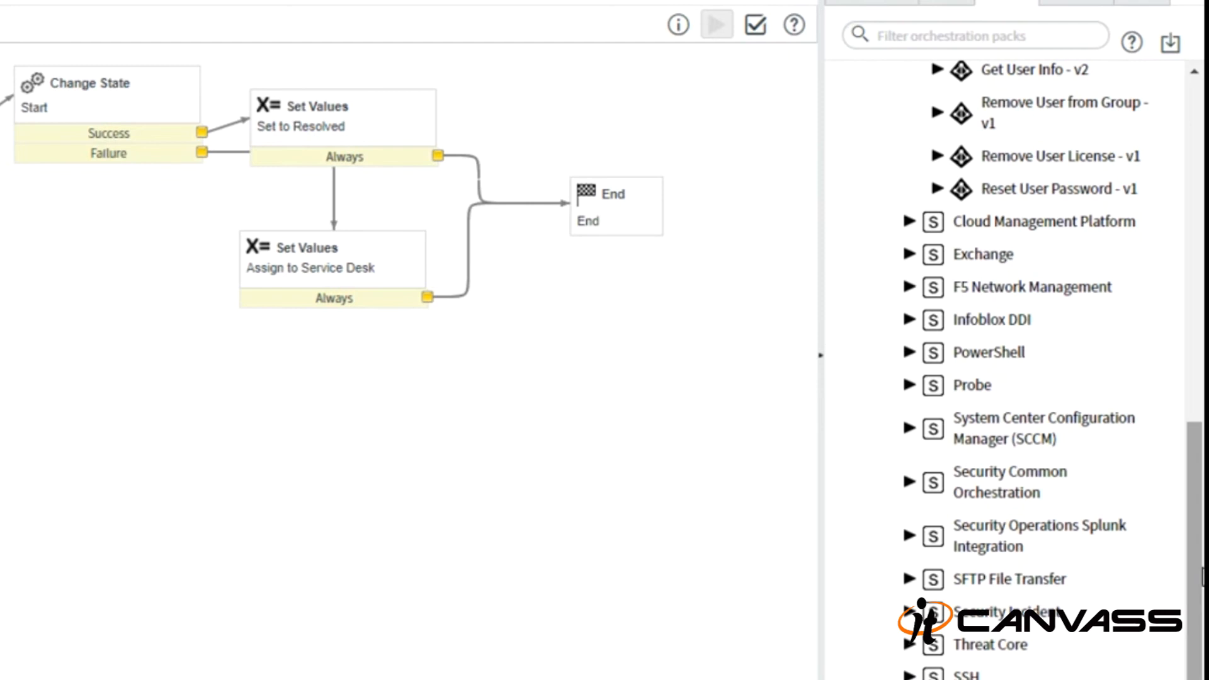
pyautogui.moveTo(1142, 342)
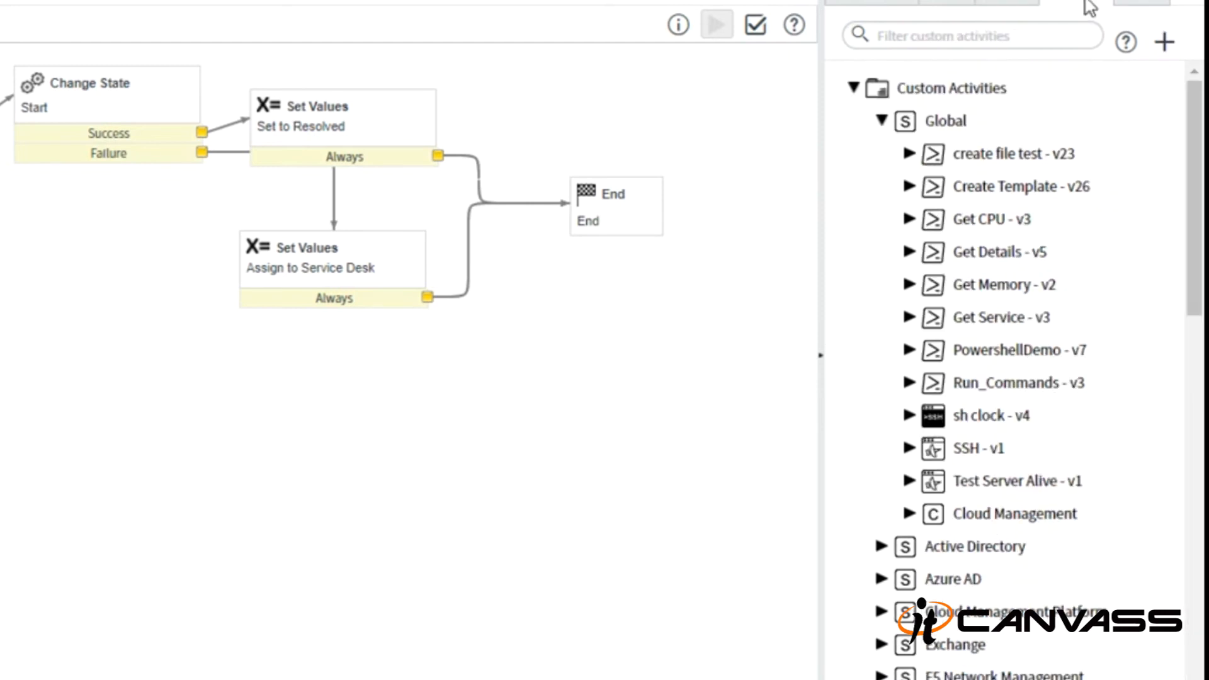
pyautogui.click(1165, 42)
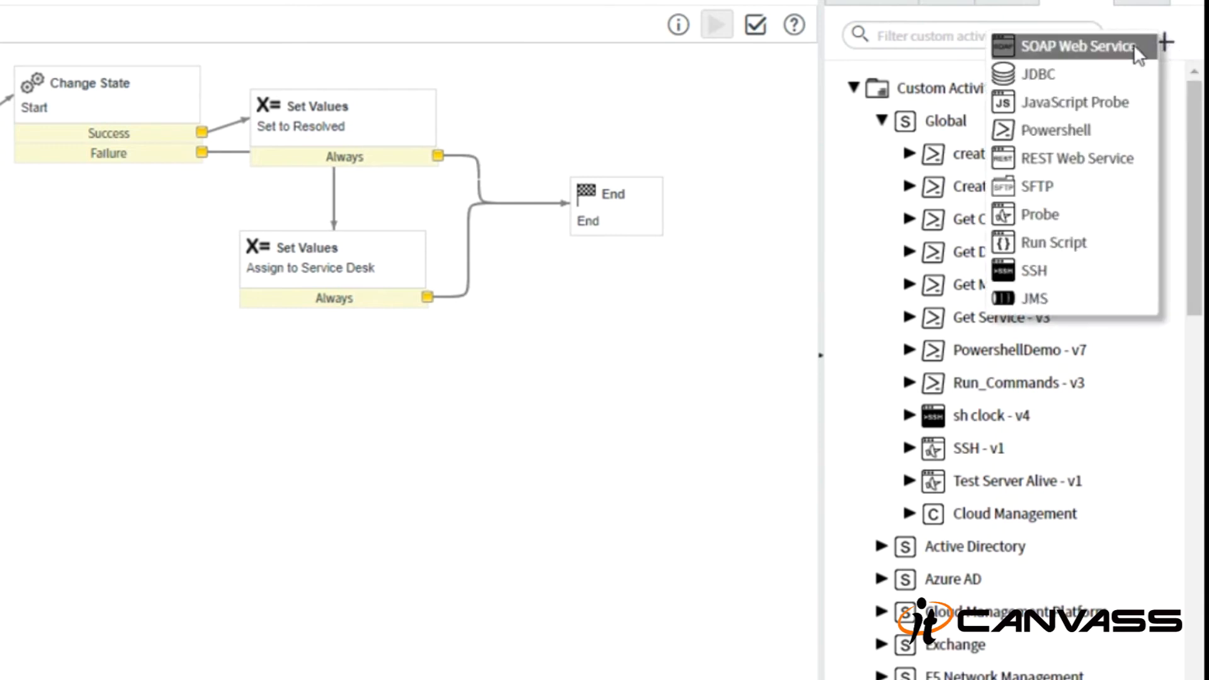
pyautogui.moveTo(1054, 129)
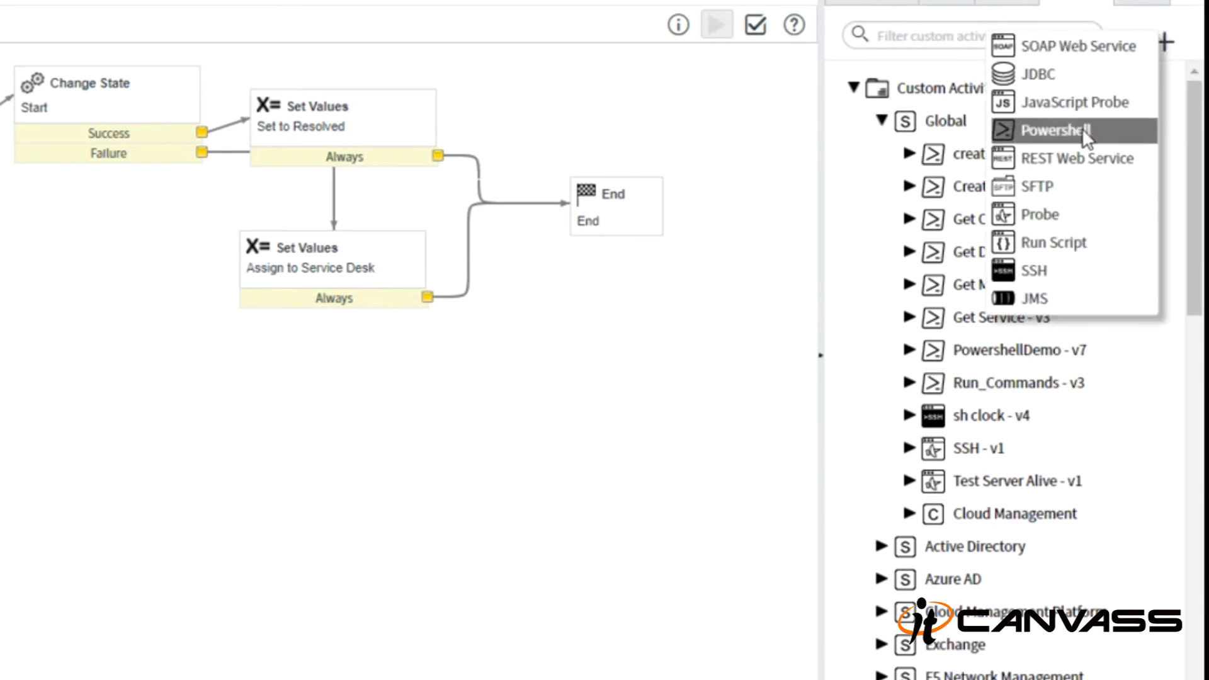
pyautogui.moveTo(1076, 159)
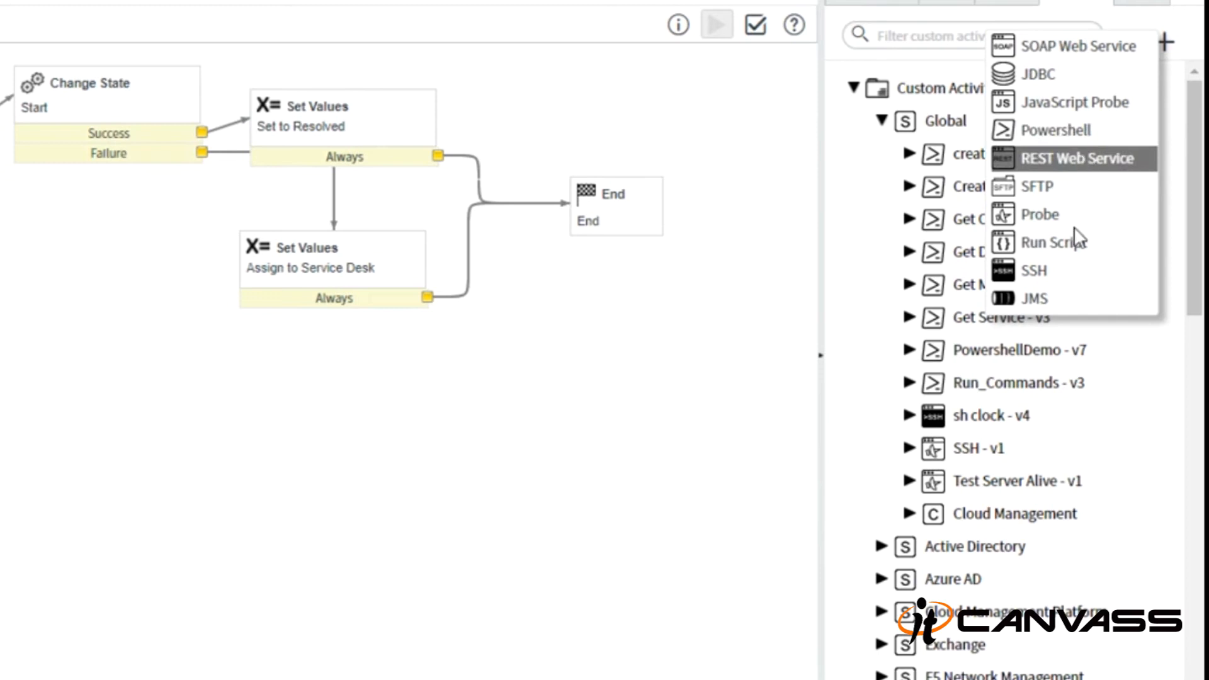
pyautogui.moveTo(1064, 74)
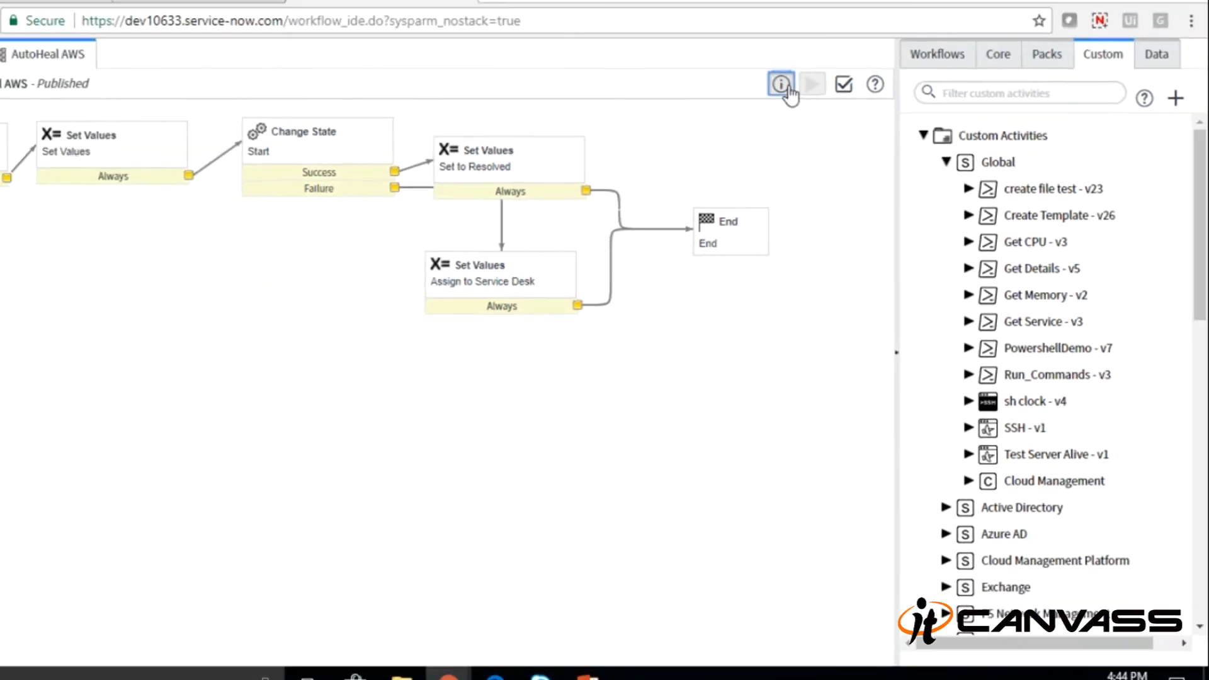
# - Show the AutoHeal AWS workflow properties with its monitoring-alert run condition
pyautogui.click(779, 84)
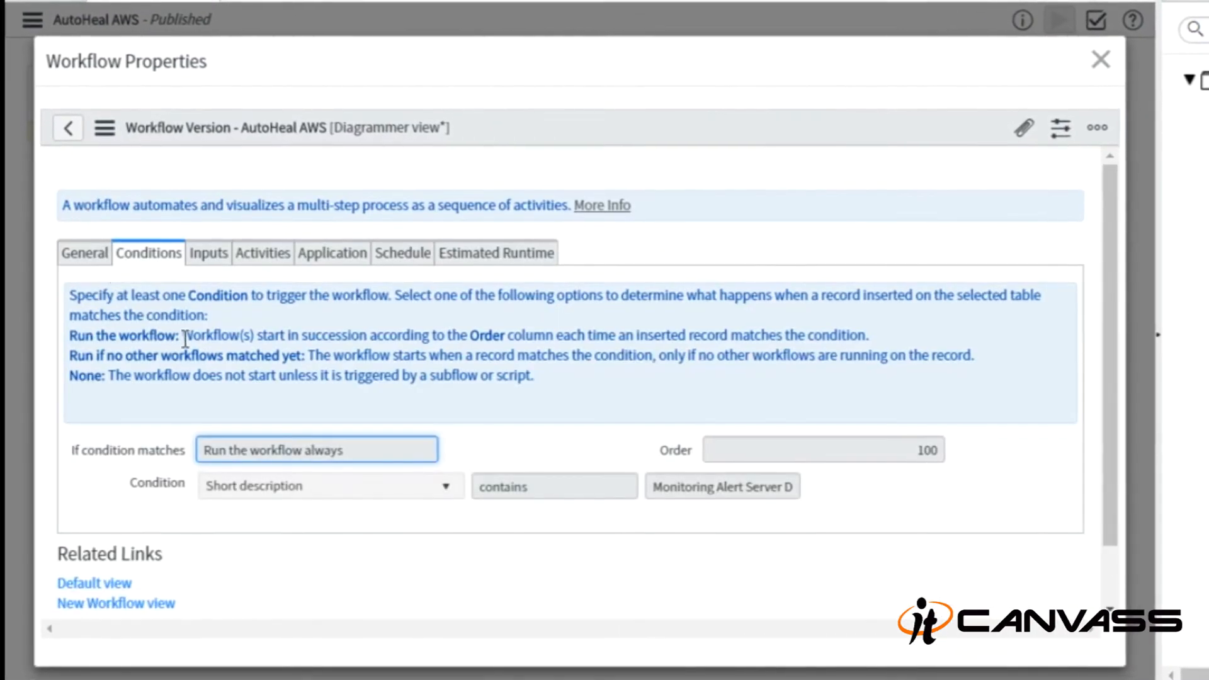
pyautogui.click(83, 253)
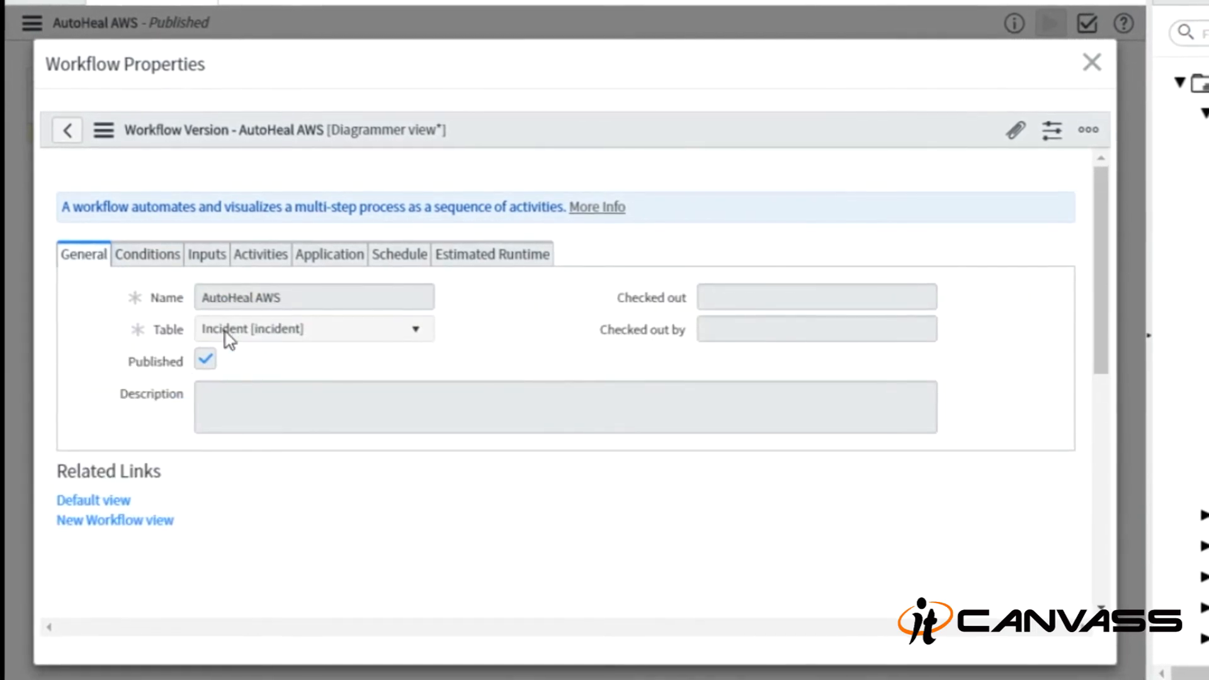
pyautogui.moveTo(251, 341)
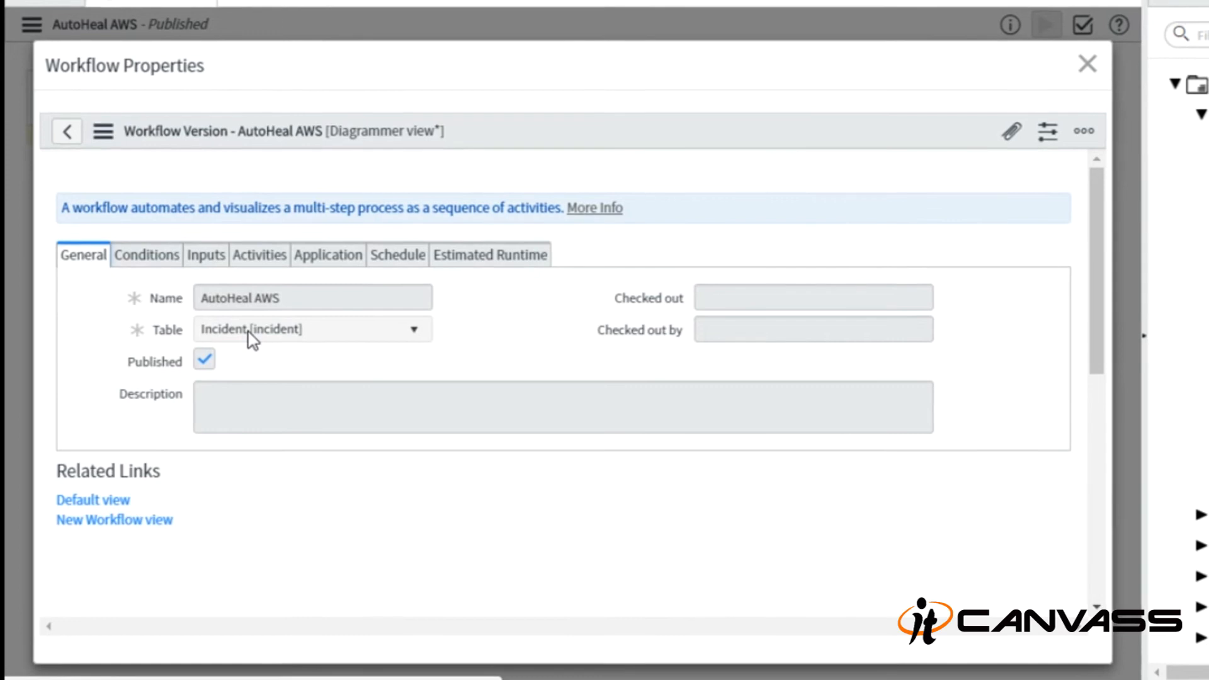
pyautogui.click(146, 254)
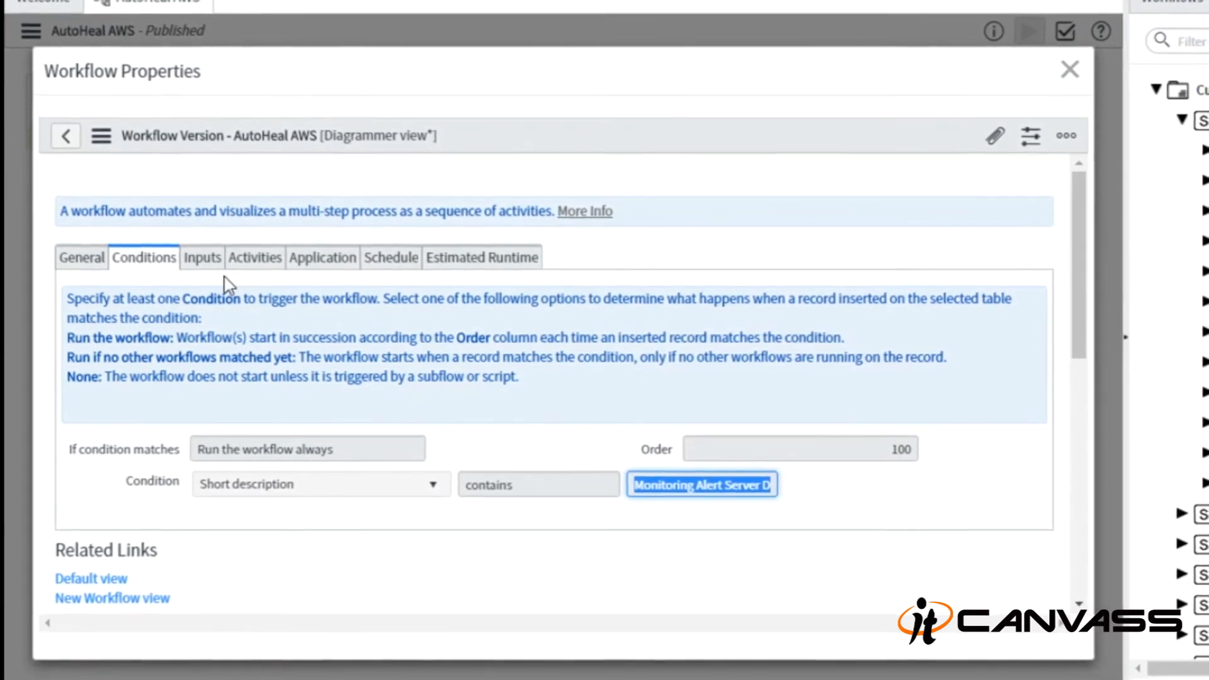
pyautogui.click(80, 257)
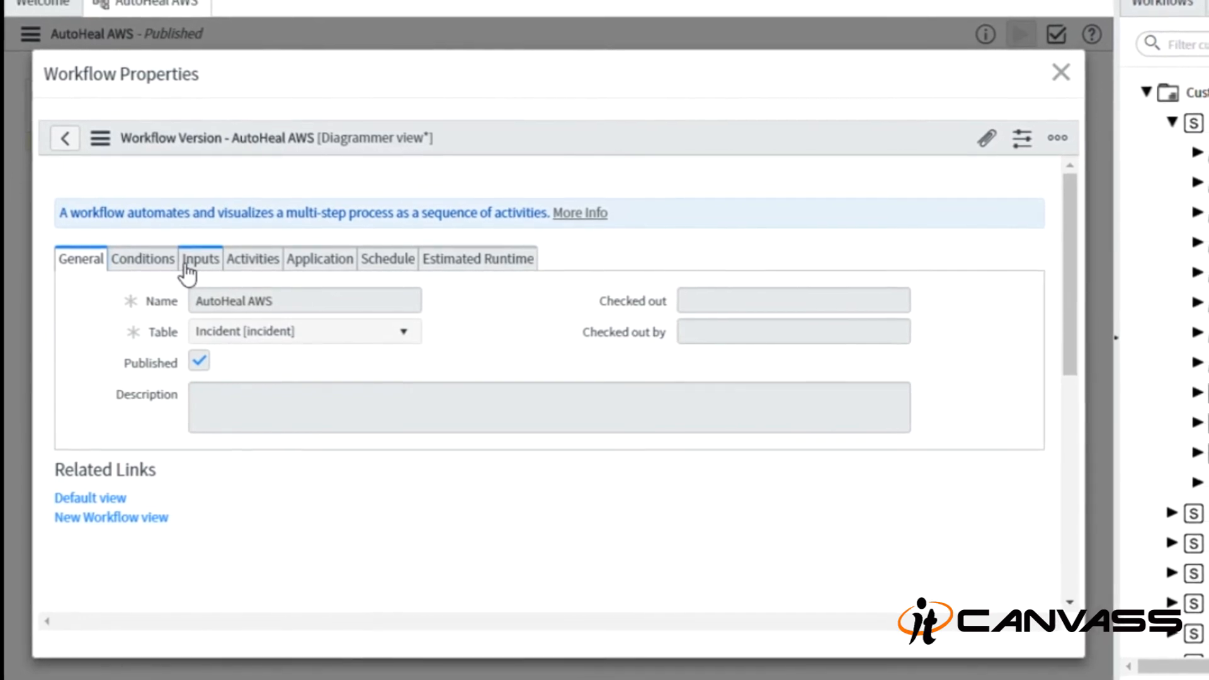
pyautogui.click(1060, 73)
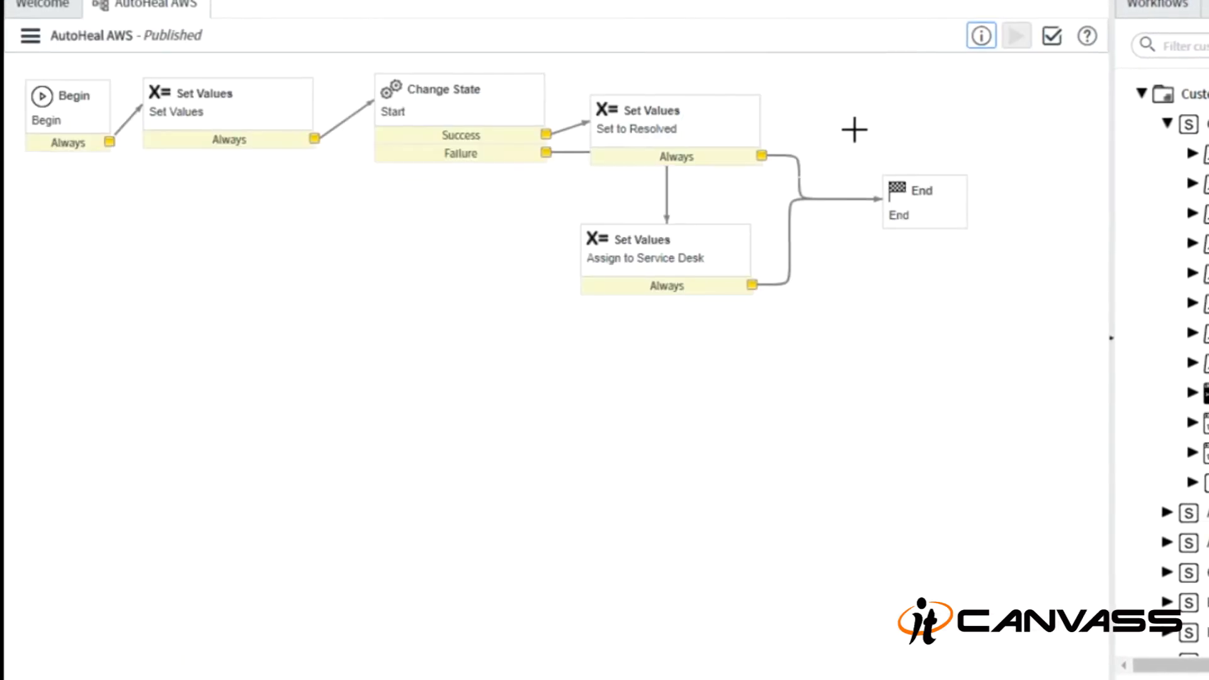
pyautogui.moveTo(978, 37)
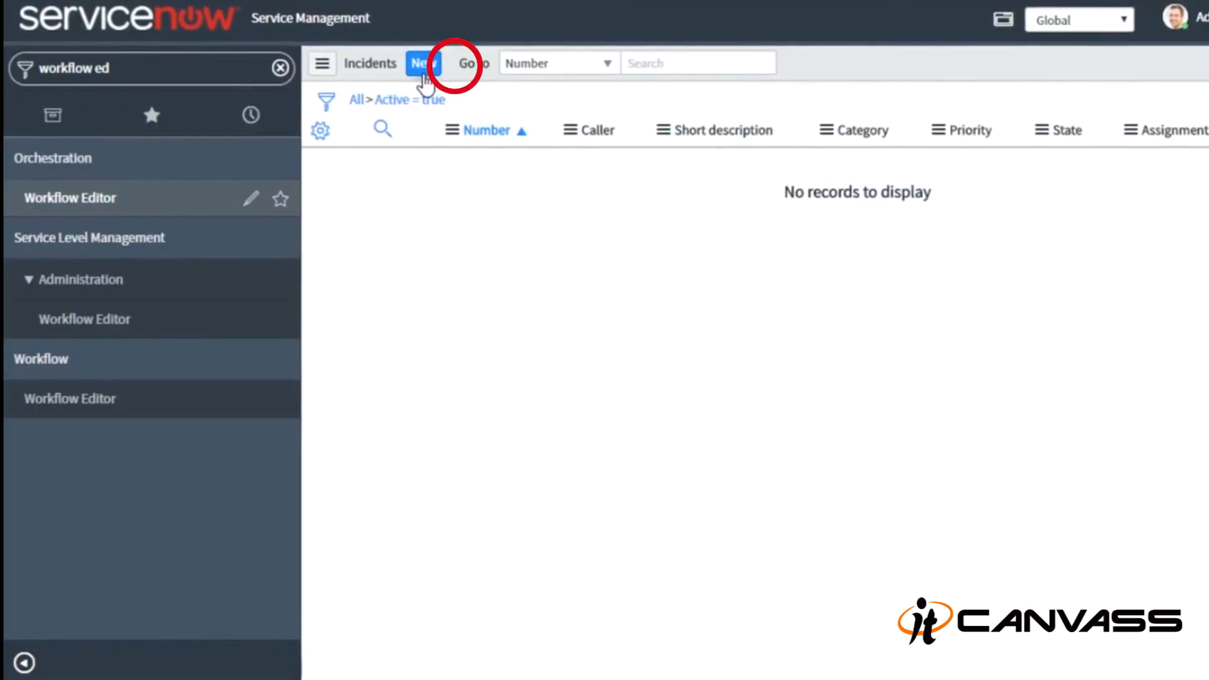
# - Create incident with short description 'Monitoring Alert Server Down' and save it
pyautogui.click(423, 63)
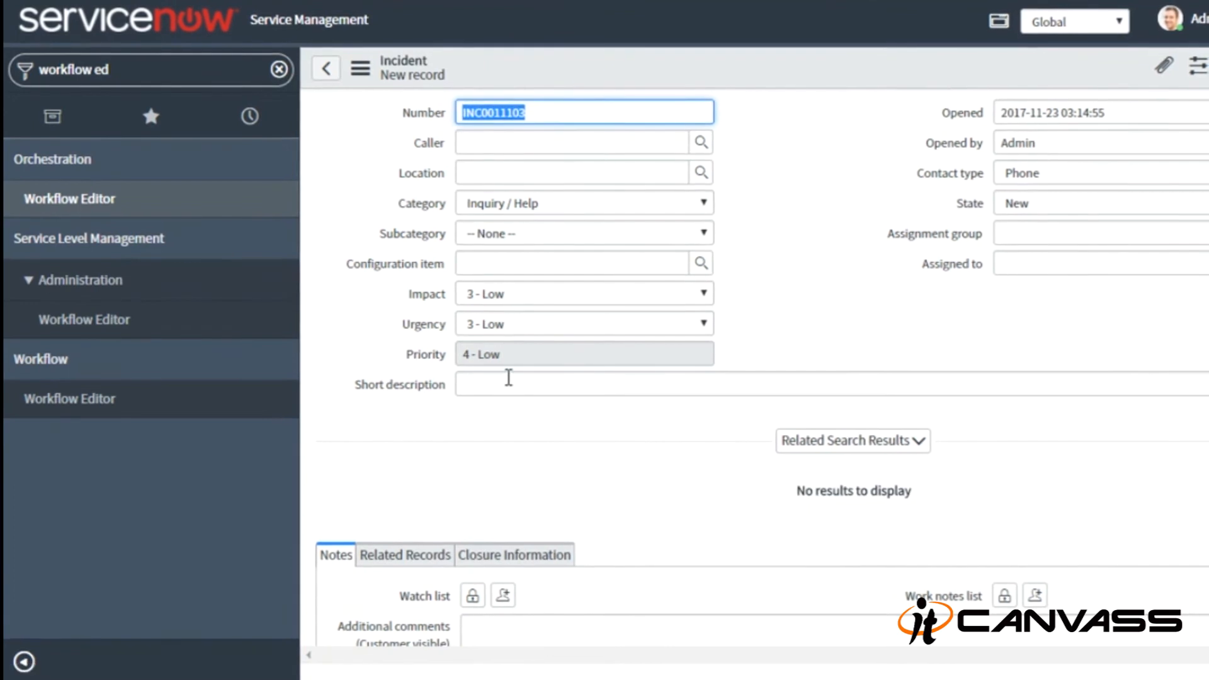
pyautogui.write('Monitoring Alert Server Down')
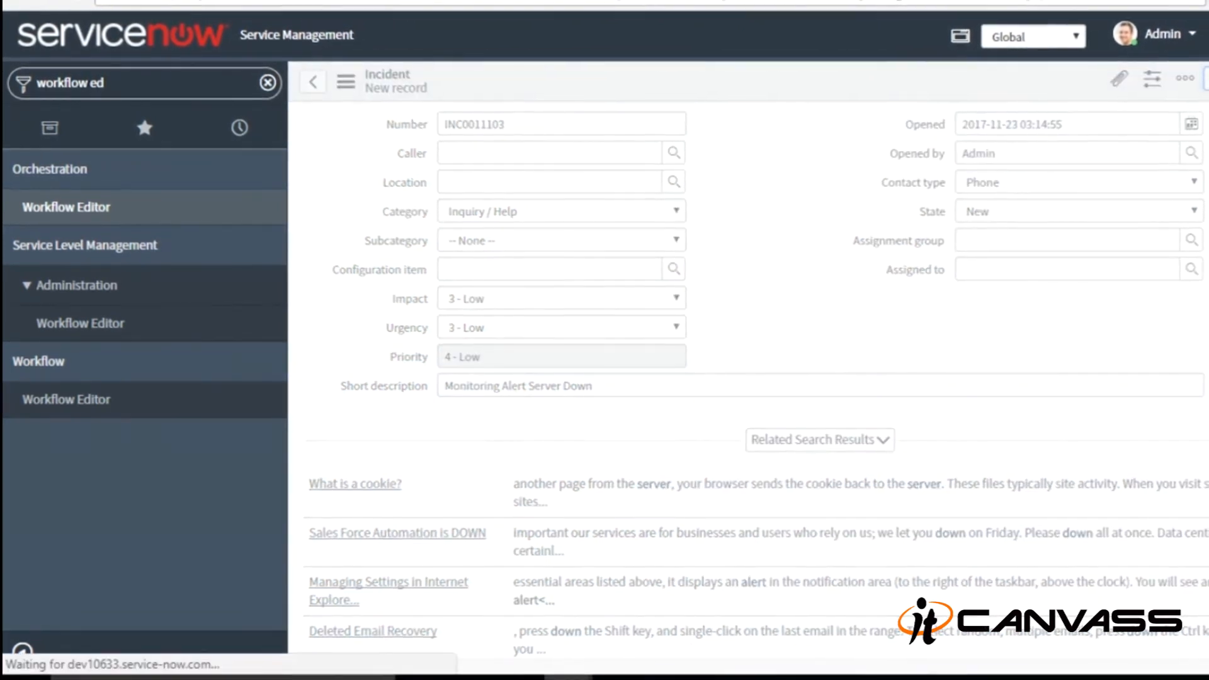
pyautogui.click(314, 81)
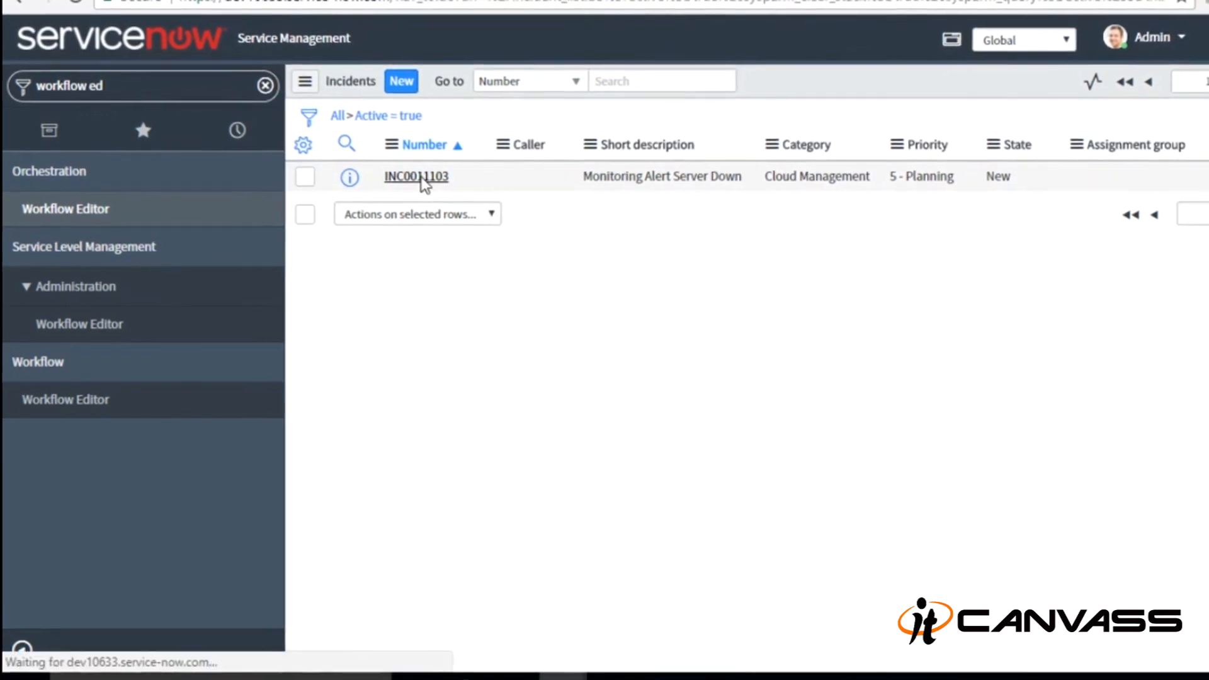
# - View incident INC0011103 and its activity log from the list
pyautogui.click(416, 177)
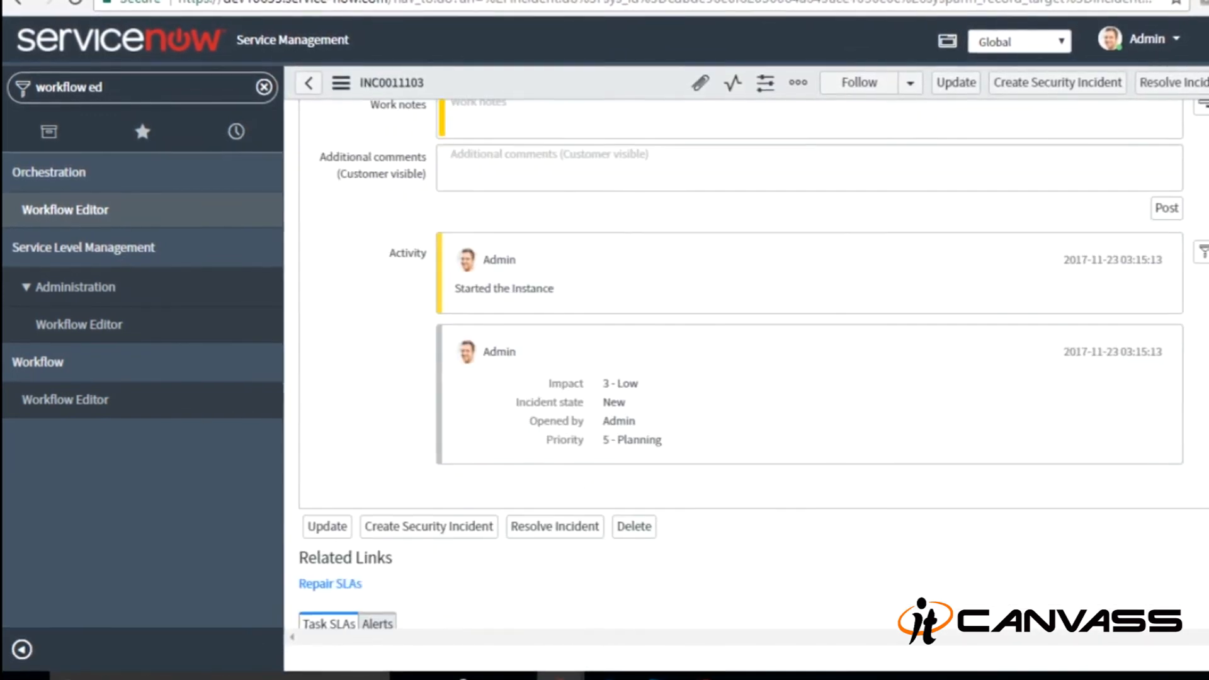
pyautogui.moveTo(486, 273)
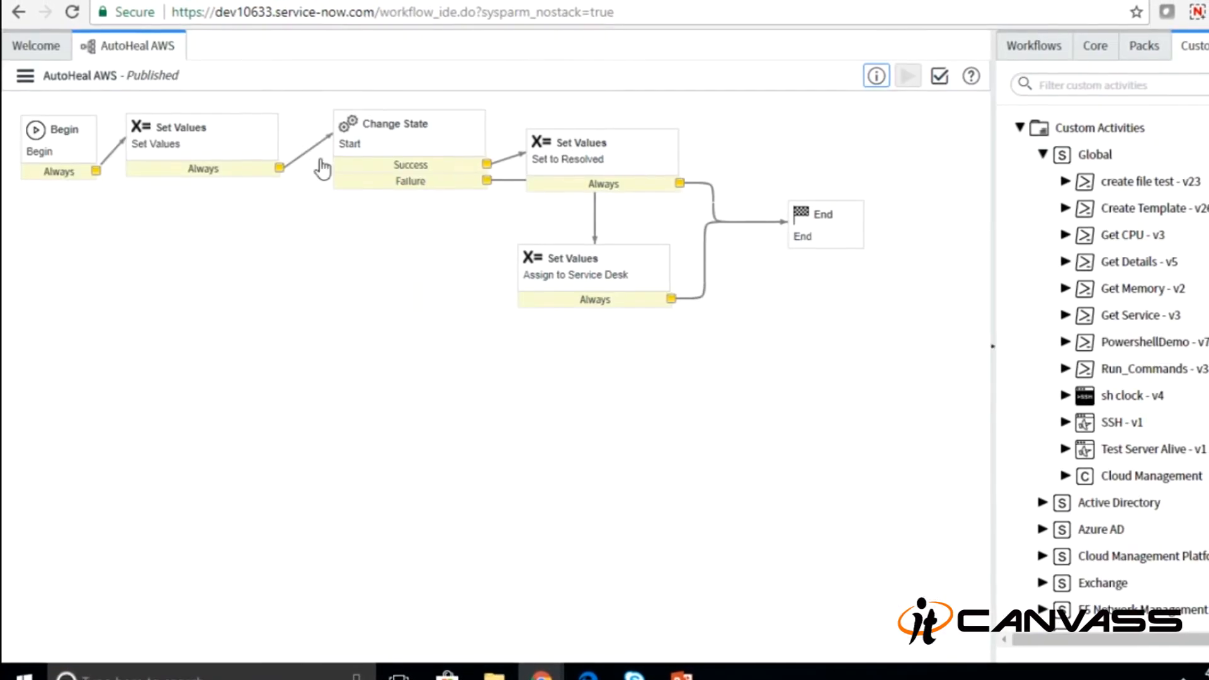
pyautogui.moveTo(872, 77)
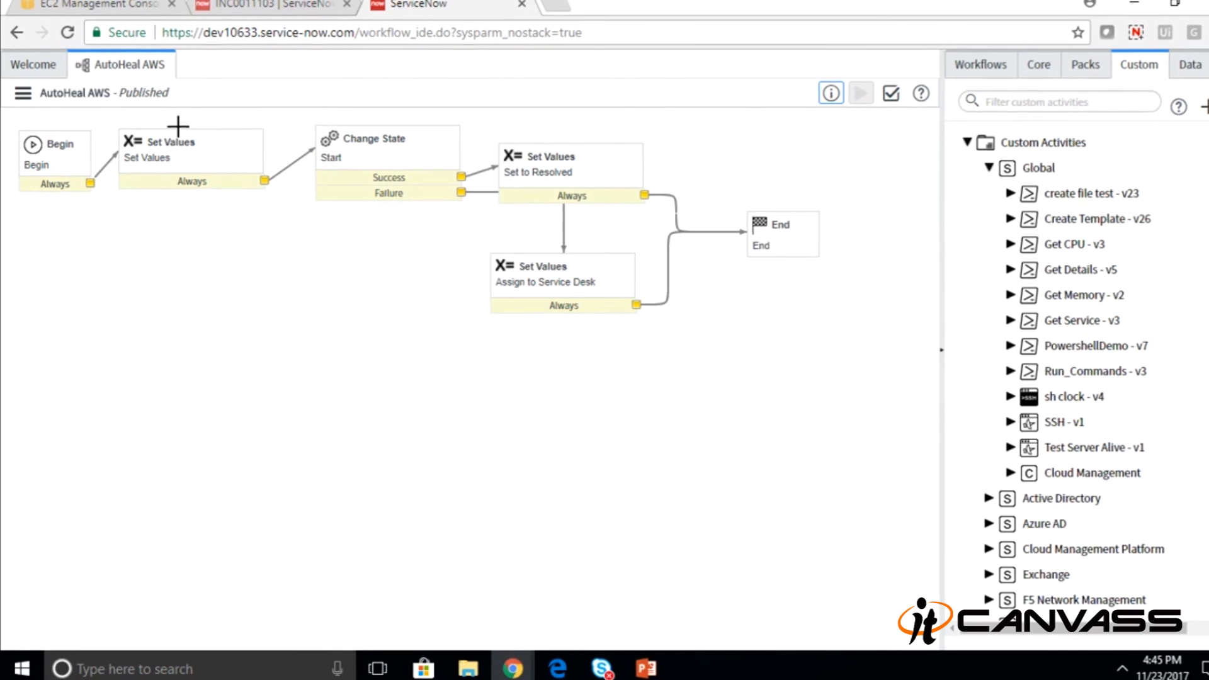
# - Browse the core activities, then list the orchestration packs with Active Directory activities
pyautogui.click(1036, 64)
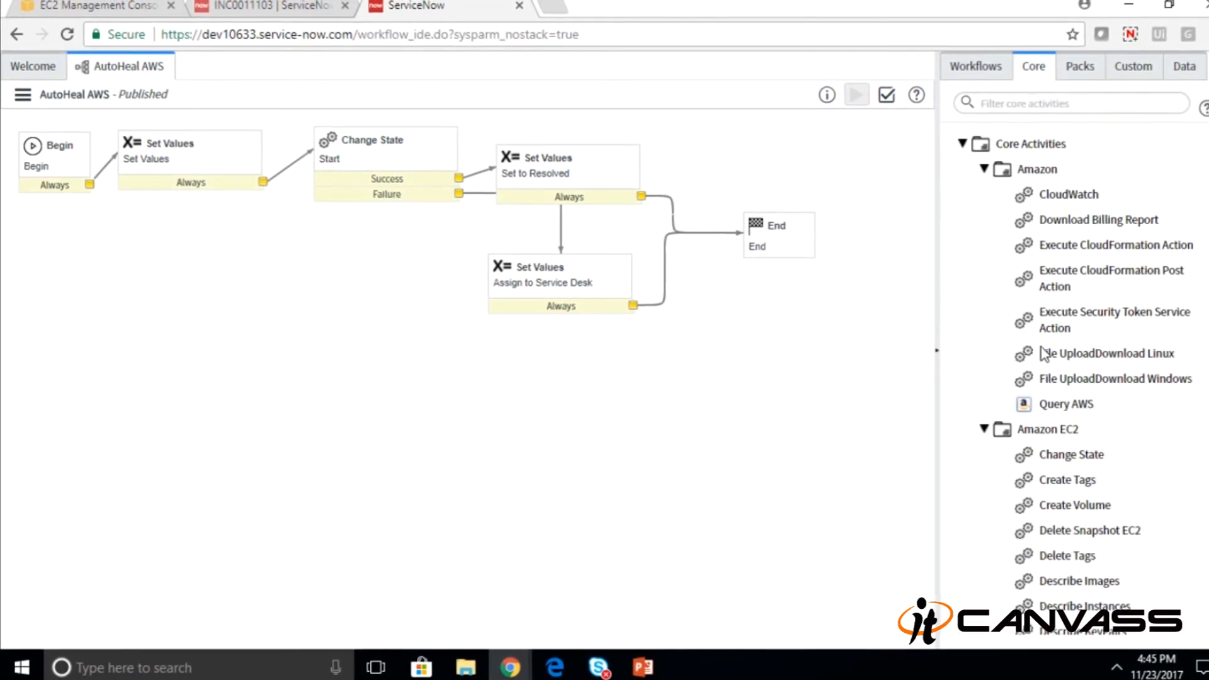
pyautogui.scroll(-3)
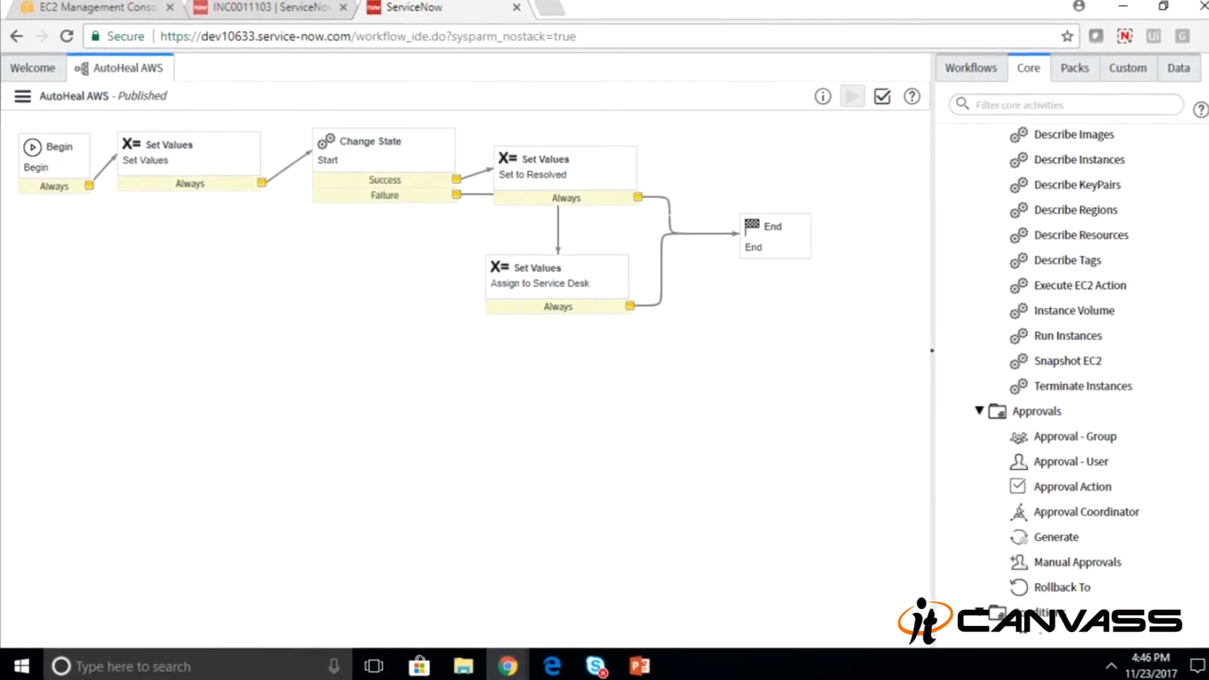
pyautogui.scroll(-3)
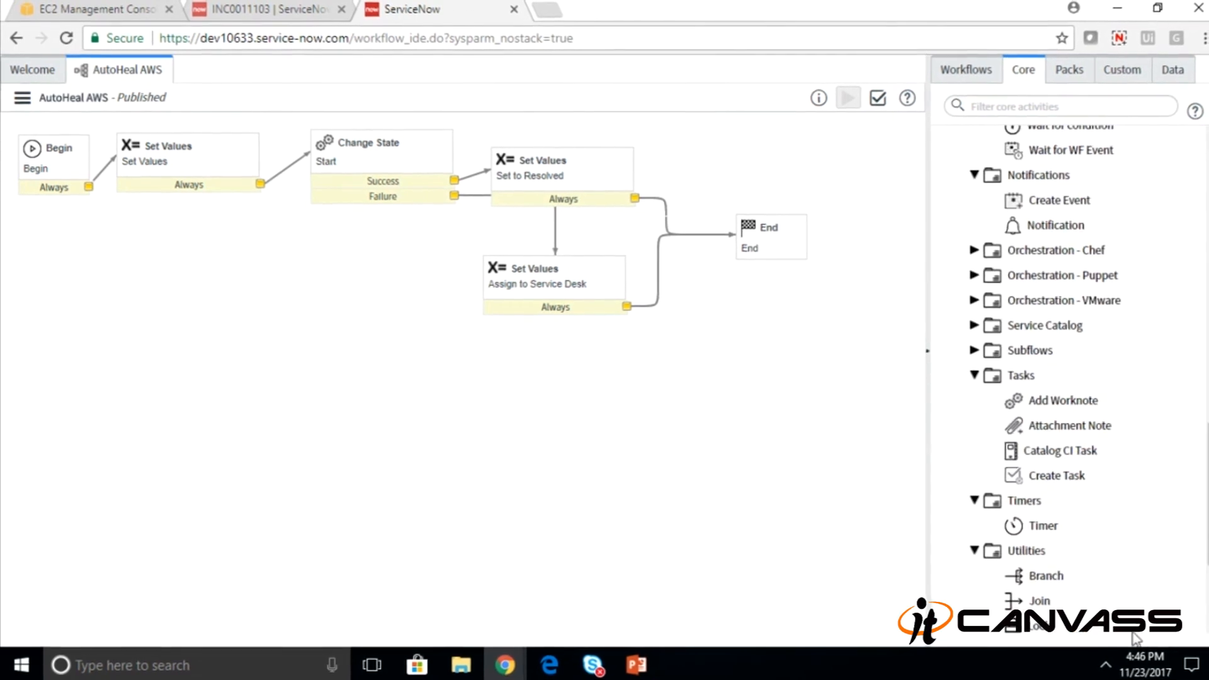
pyautogui.click(1063, 71)
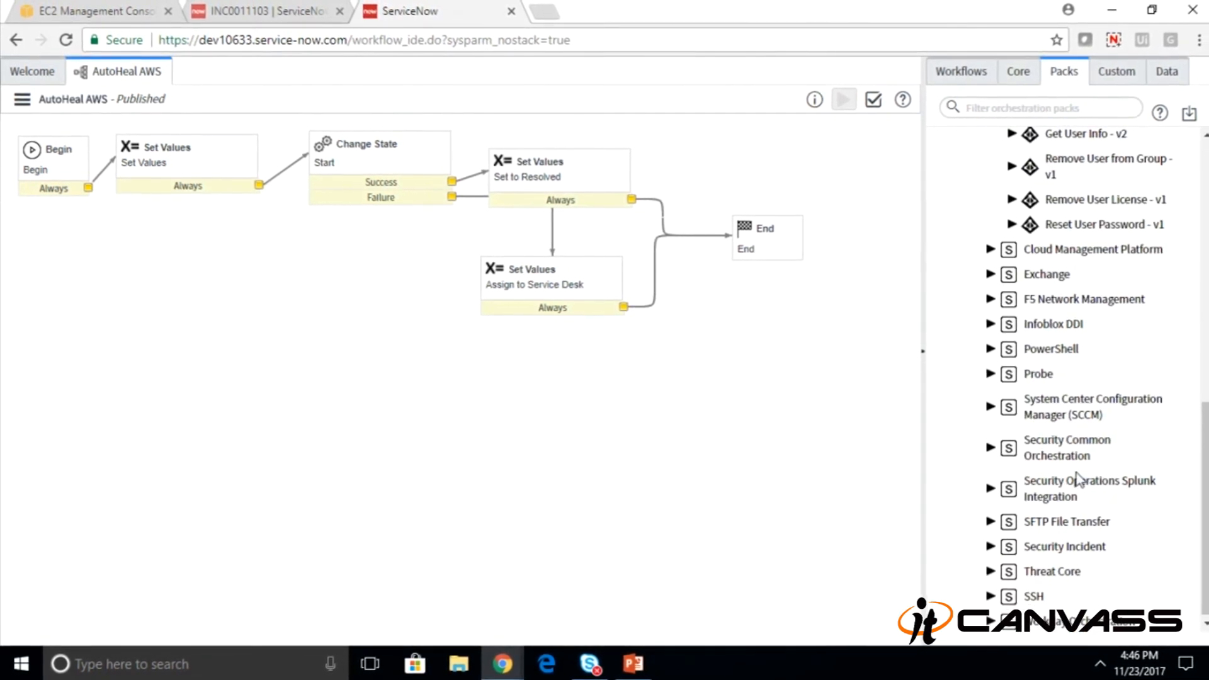
pyautogui.scroll(3)
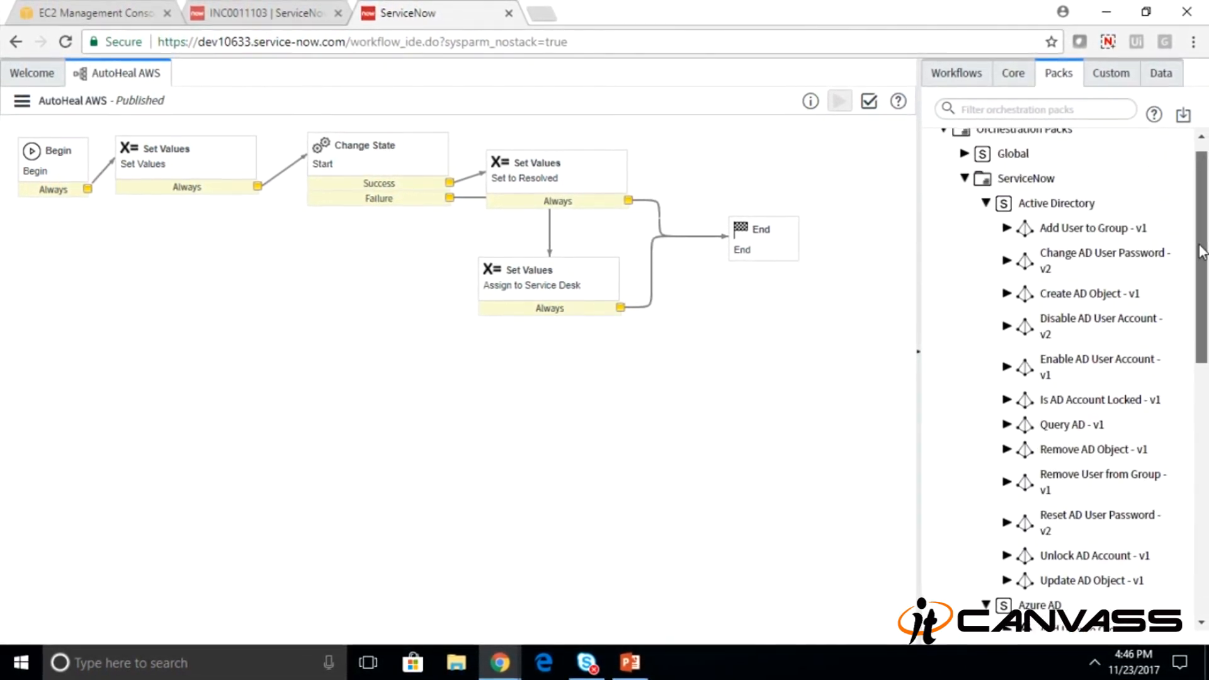
pyautogui.scroll(3)
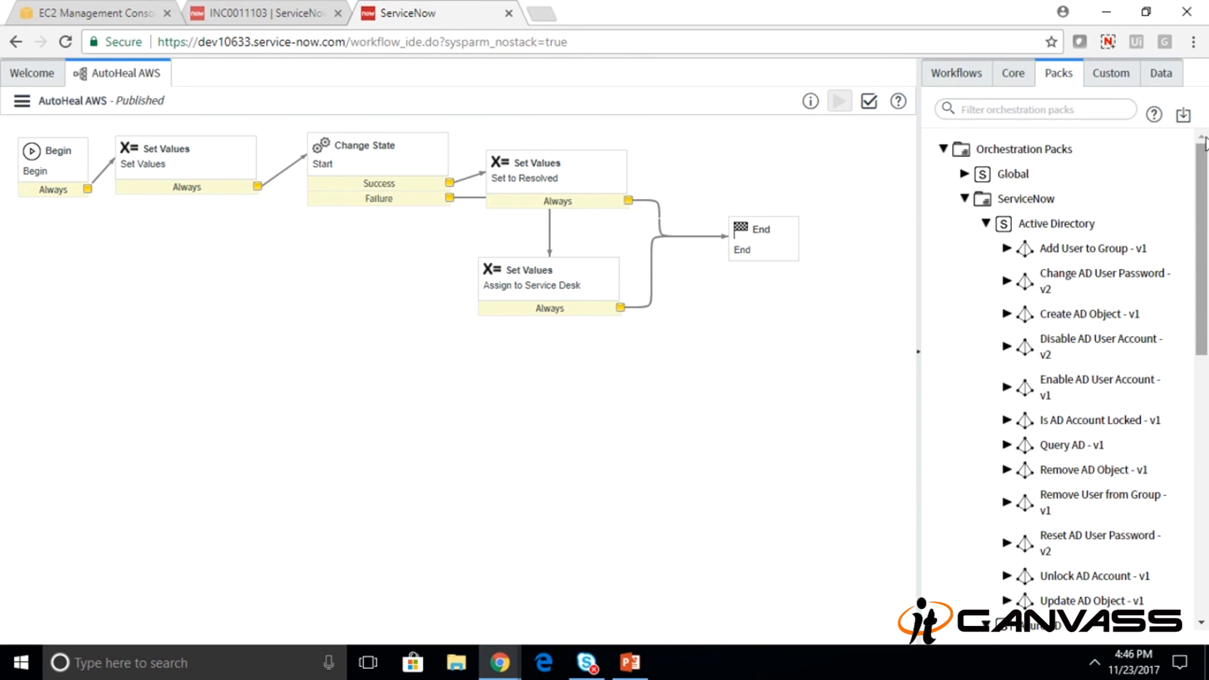
pyautogui.click(1108, 41)
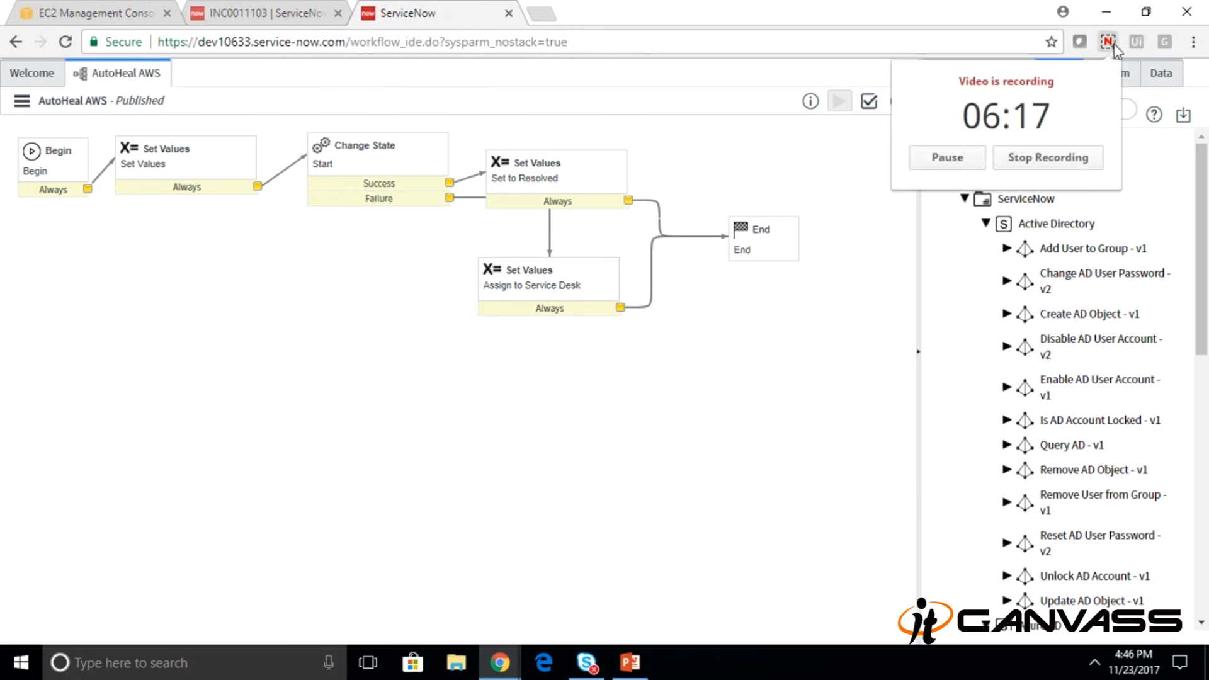